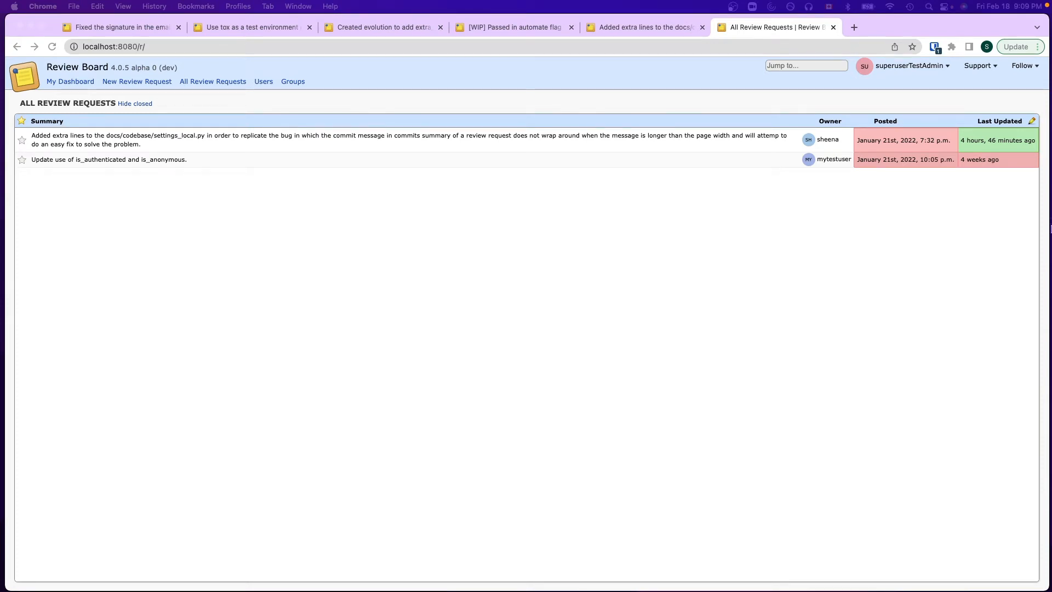
pyautogui.moveTo(572, 232)
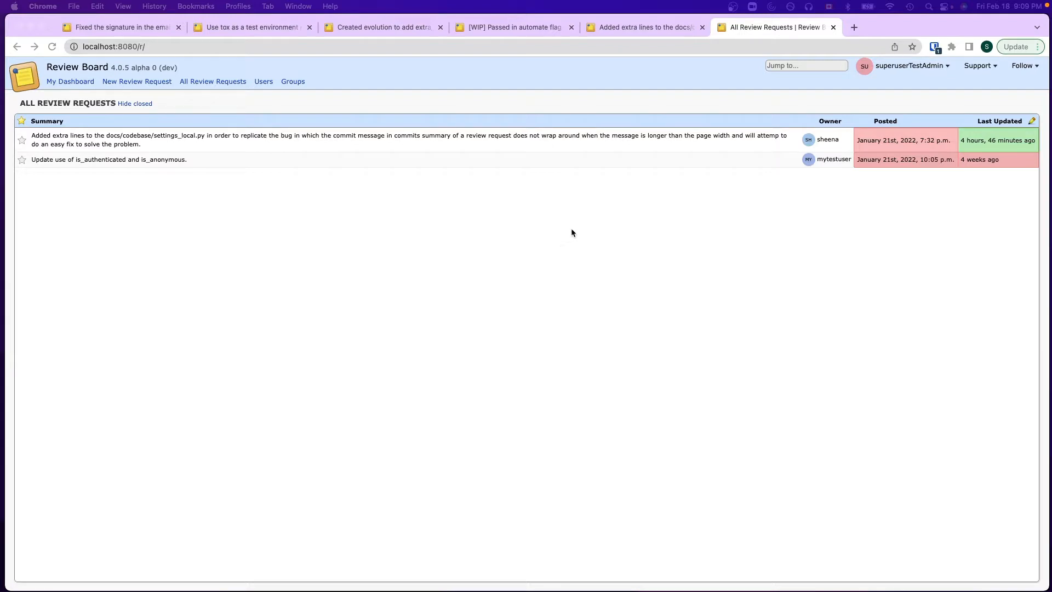
pyautogui.moveTo(584, 230)
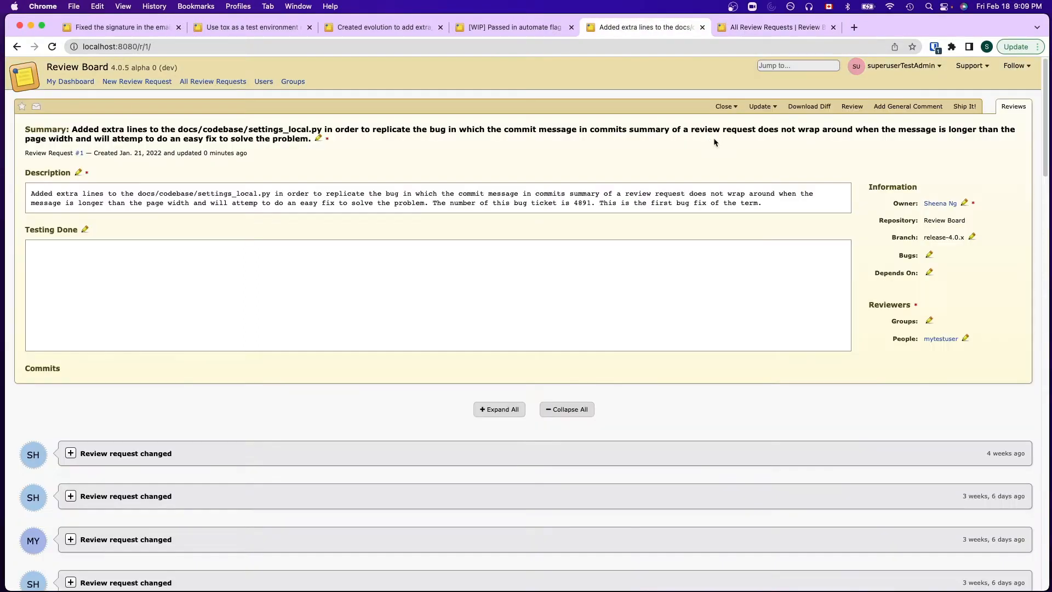
# - Show the close options for review request #1 about the docs settings_local.py bug
pyautogui.click(726, 106)
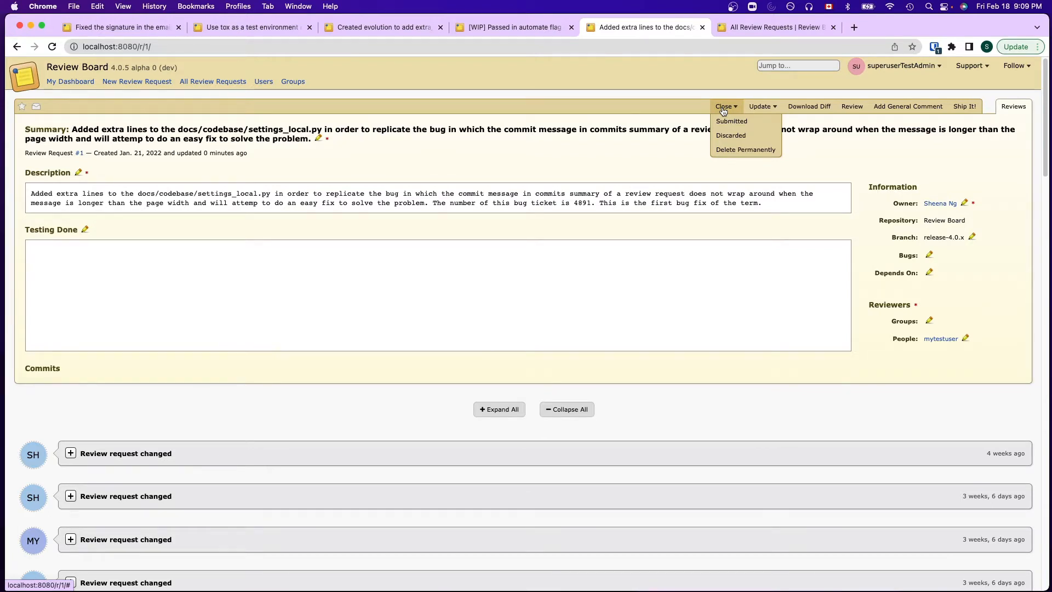
pyautogui.click(729, 134)
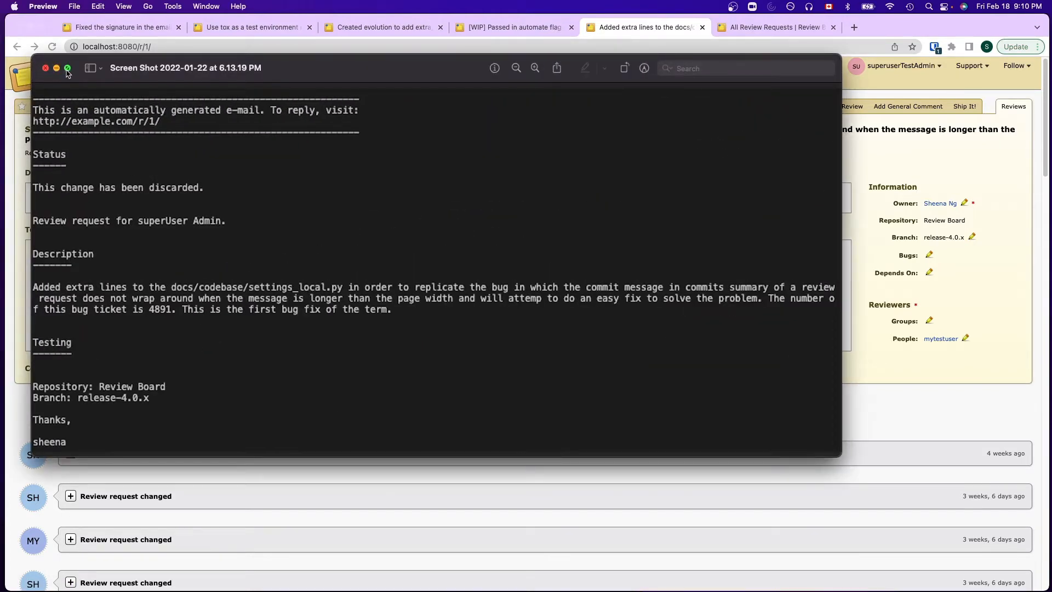
pyautogui.click(67, 67)
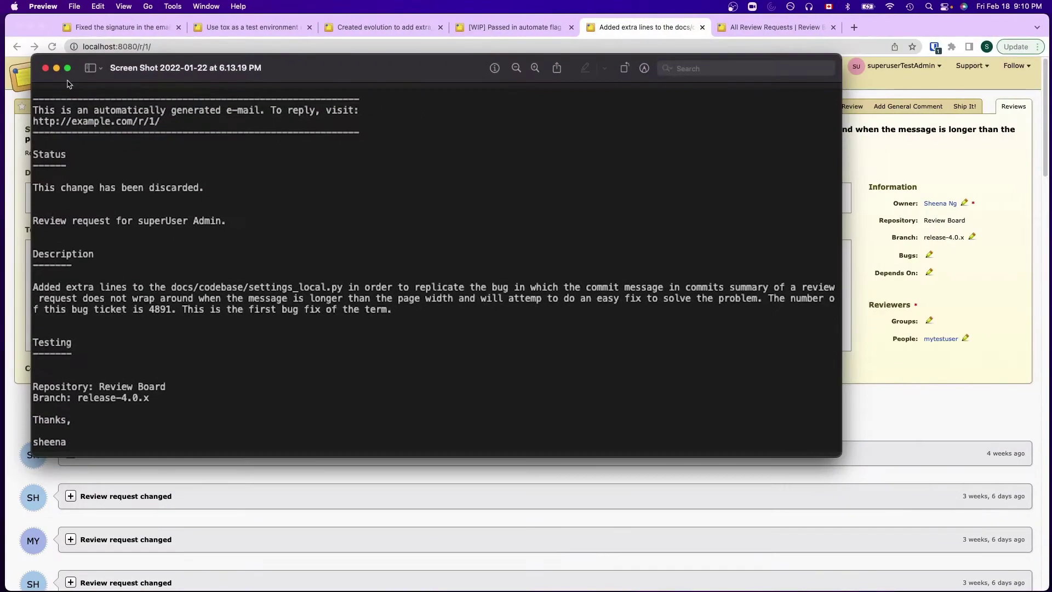
pyautogui.click(45, 68)
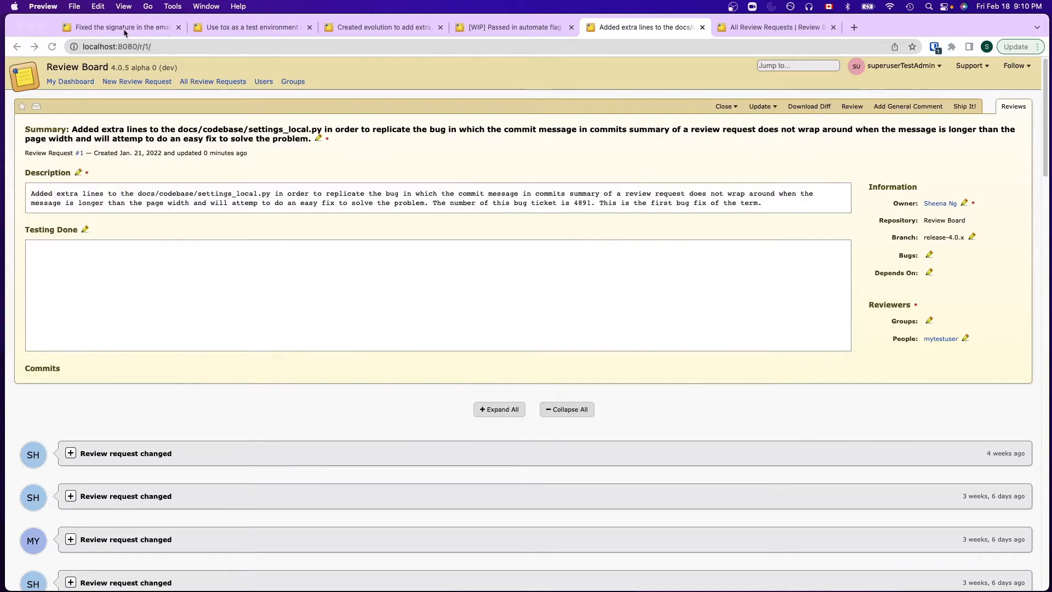
pyautogui.click(121, 26)
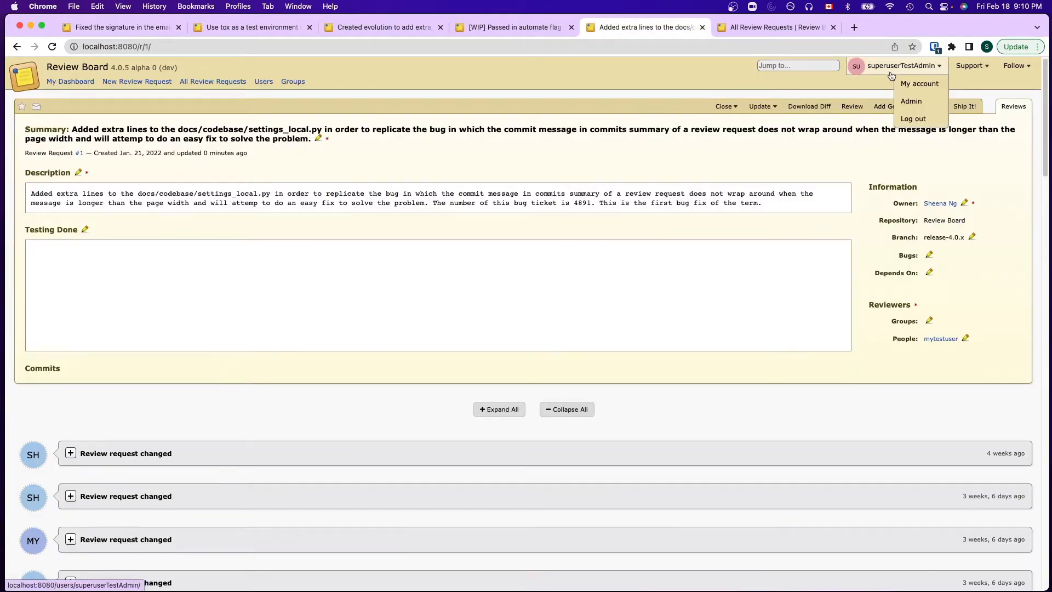
pyautogui.moveTo(887, 77)
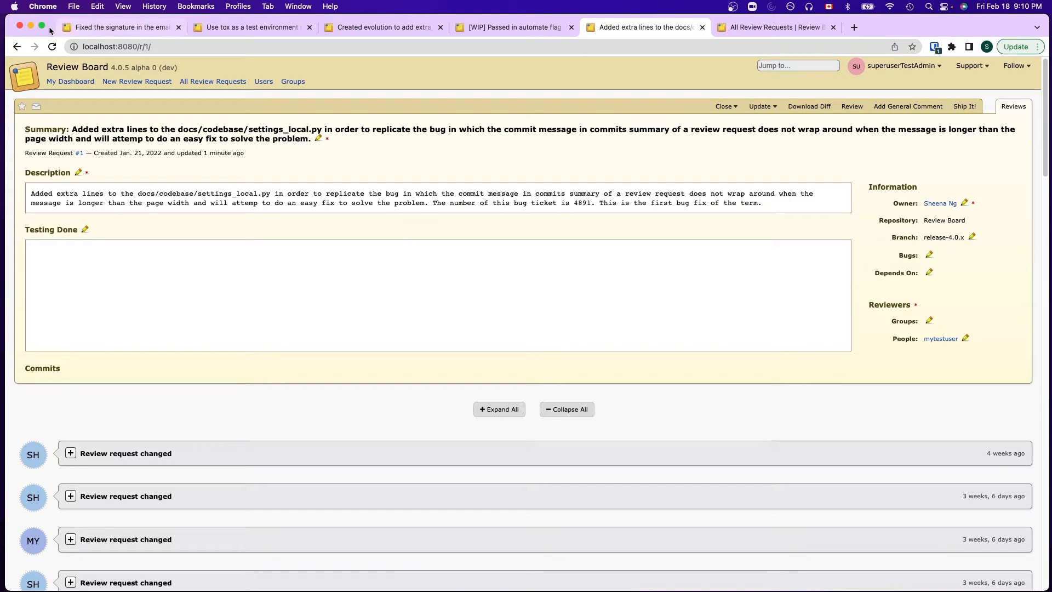
pyautogui.moveTo(41, 26)
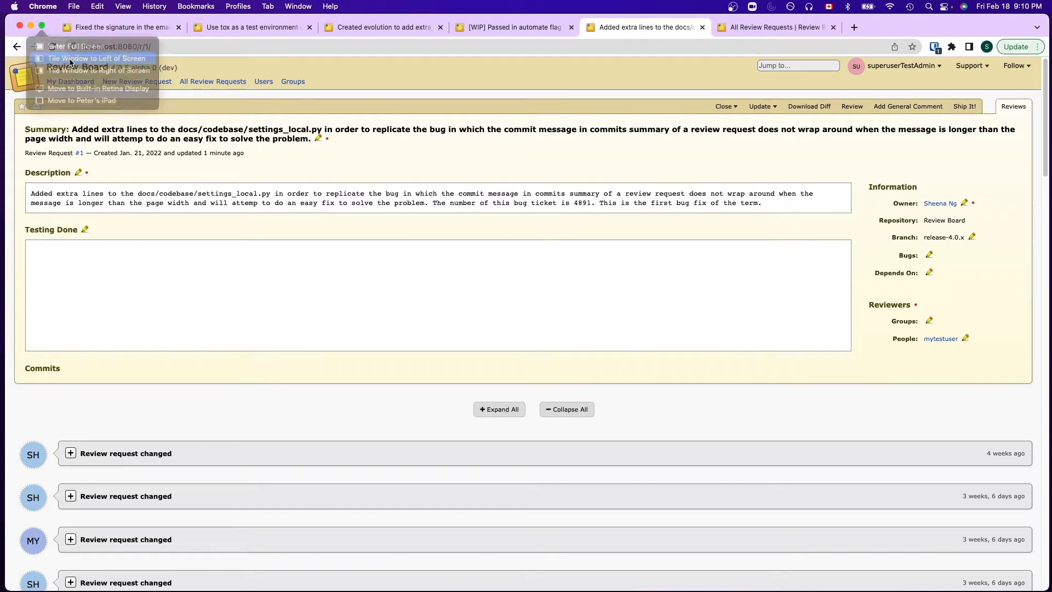
# - With the browser beside the terminal, mark review request #1 as Discarded to generate the discard email
pyautogui.click(94, 58)
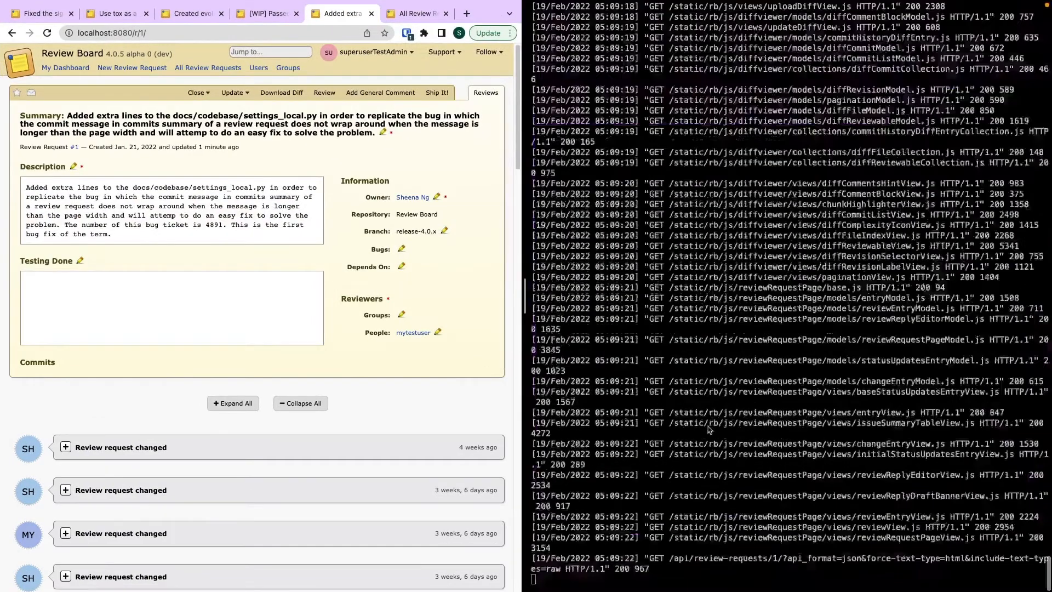
pyautogui.click(197, 92)
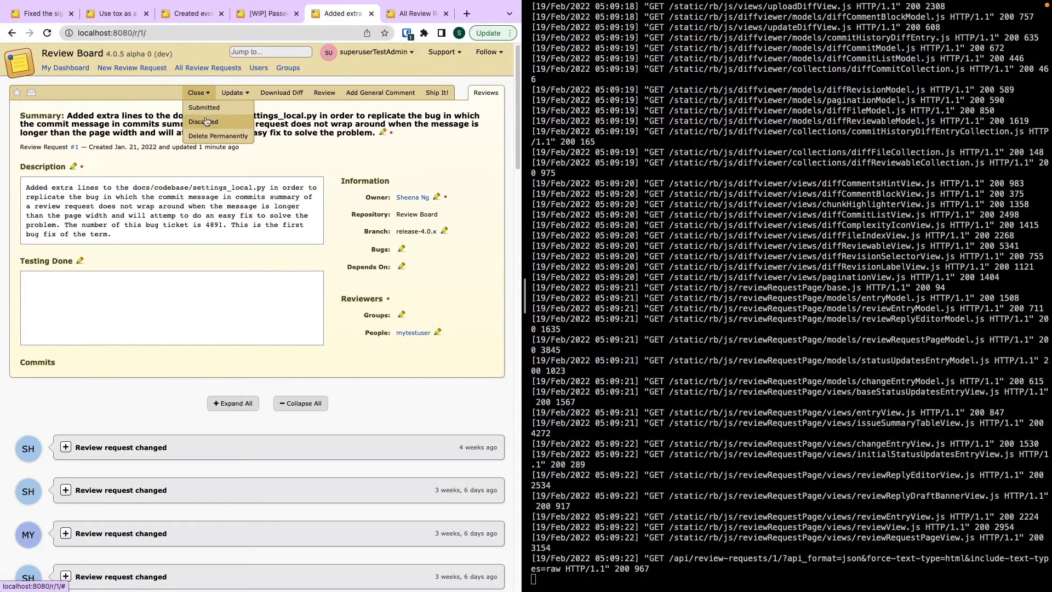
pyautogui.click(205, 121)
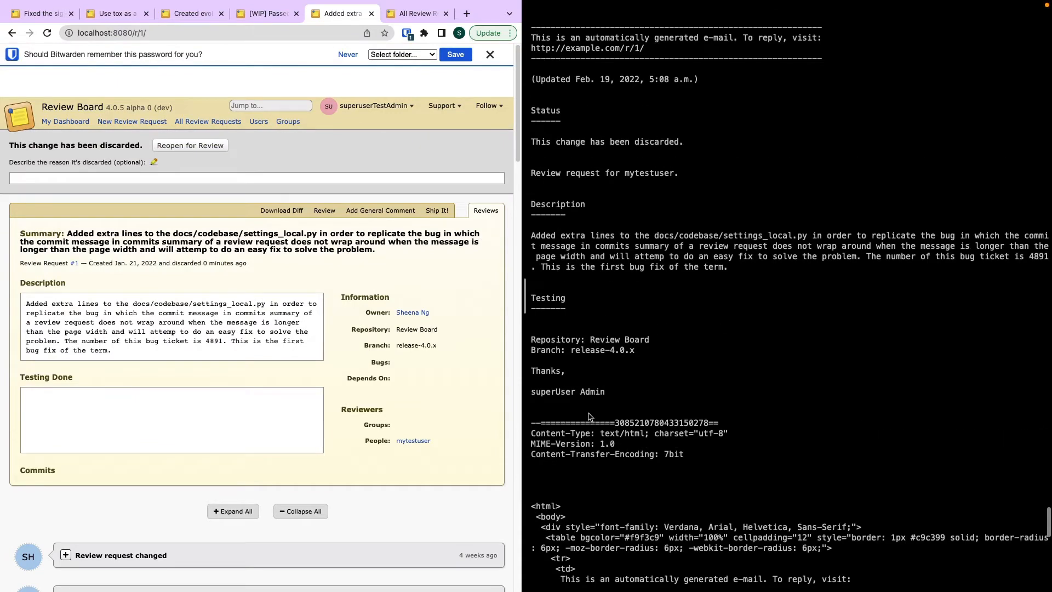
pyautogui.moveTo(599, 390)
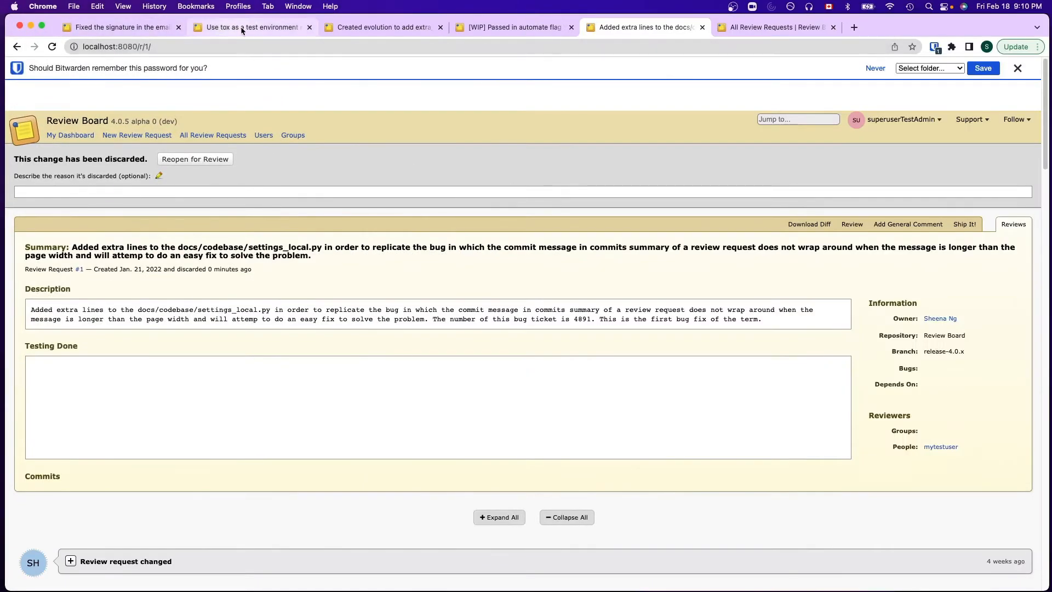
# - Switch to review request #11914, 'Use tox as a test environment manager', marked Closed (submitted)
pyautogui.click(252, 28)
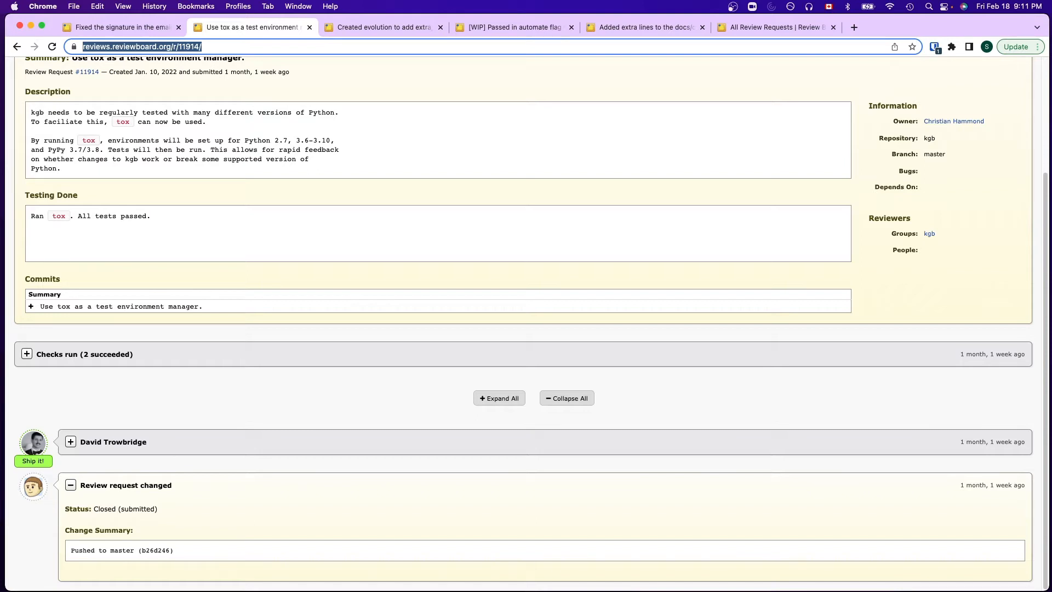
pyautogui.moveTo(167, 519)
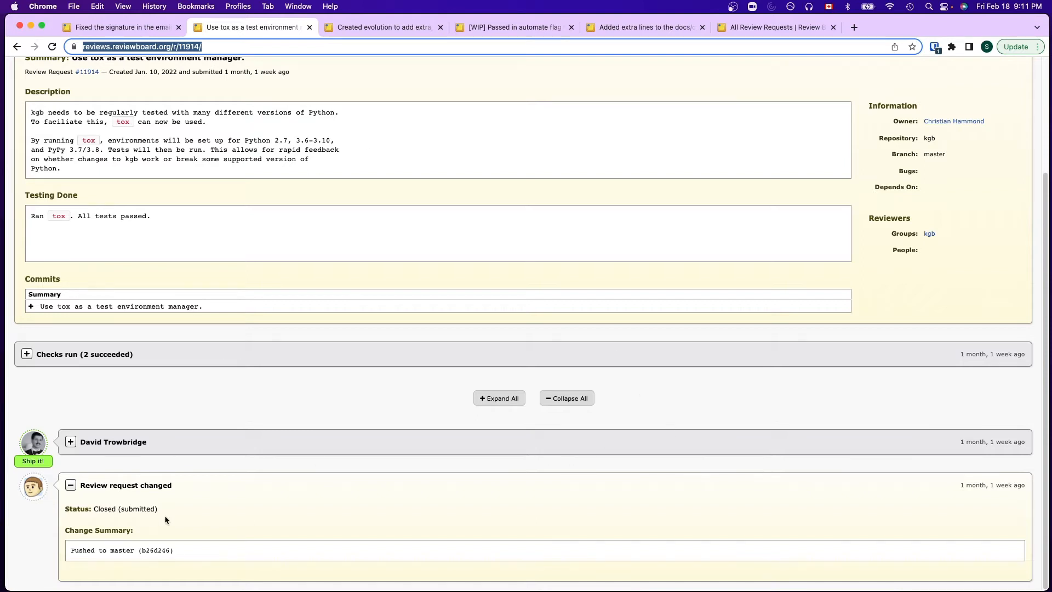
pyautogui.moveTo(169, 515)
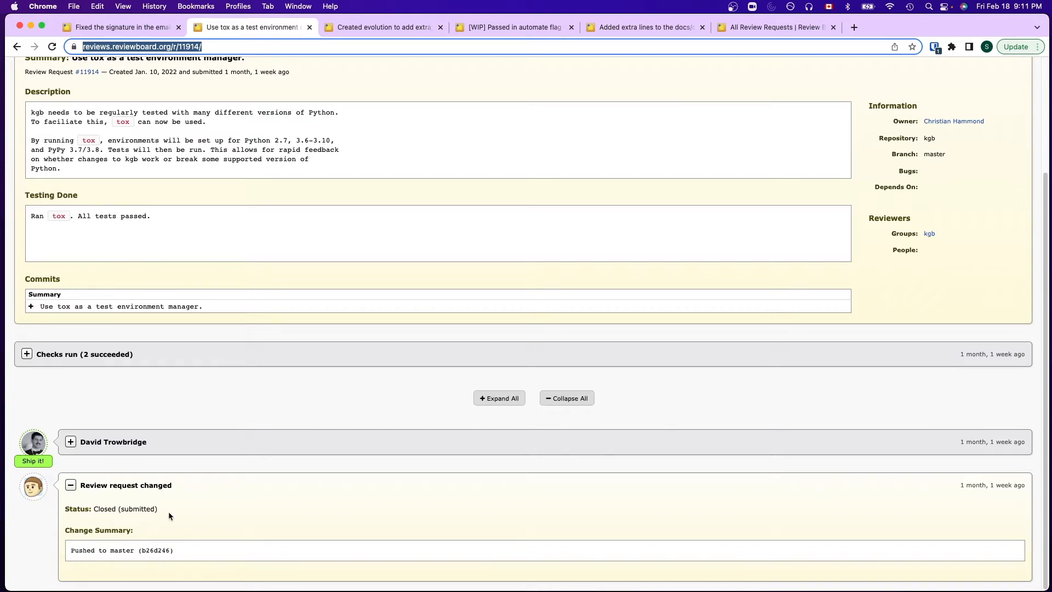
pyautogui.moveTo(127, 534)
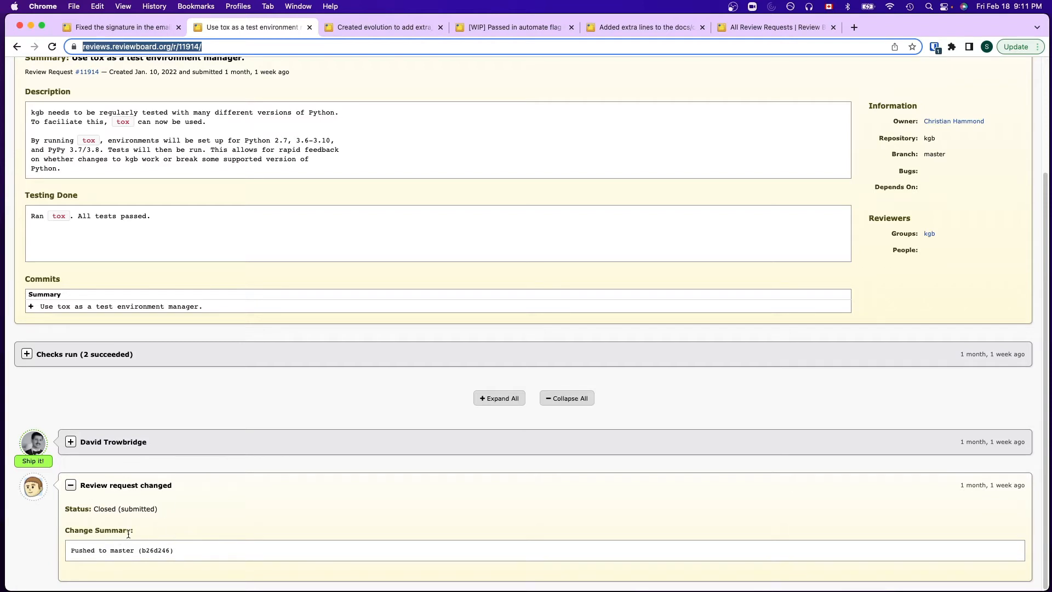
pyautogui.moveTo(181, 530)
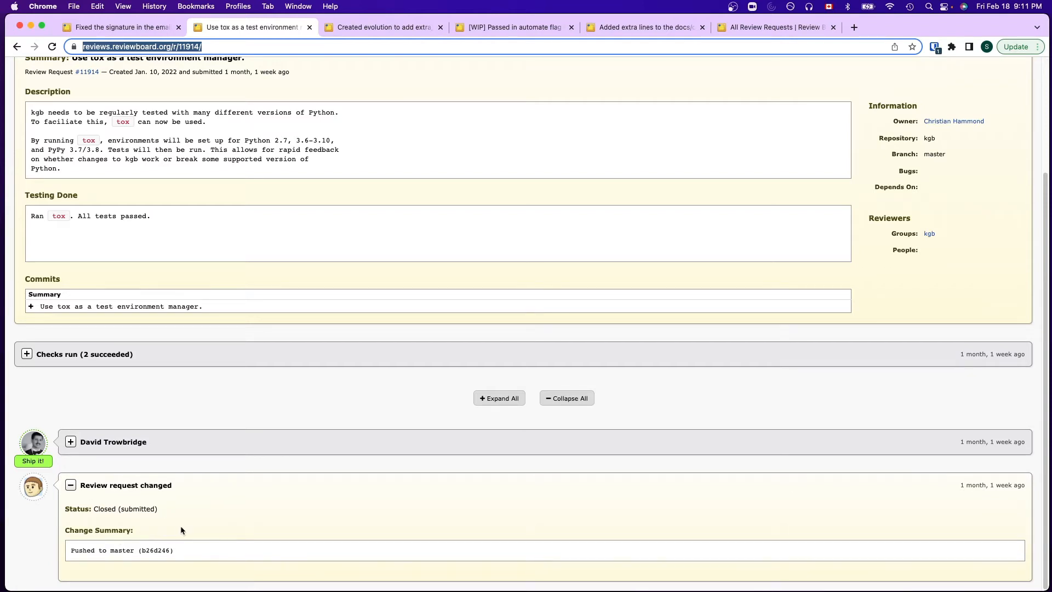
pyautogui.moveTo(188, 528)
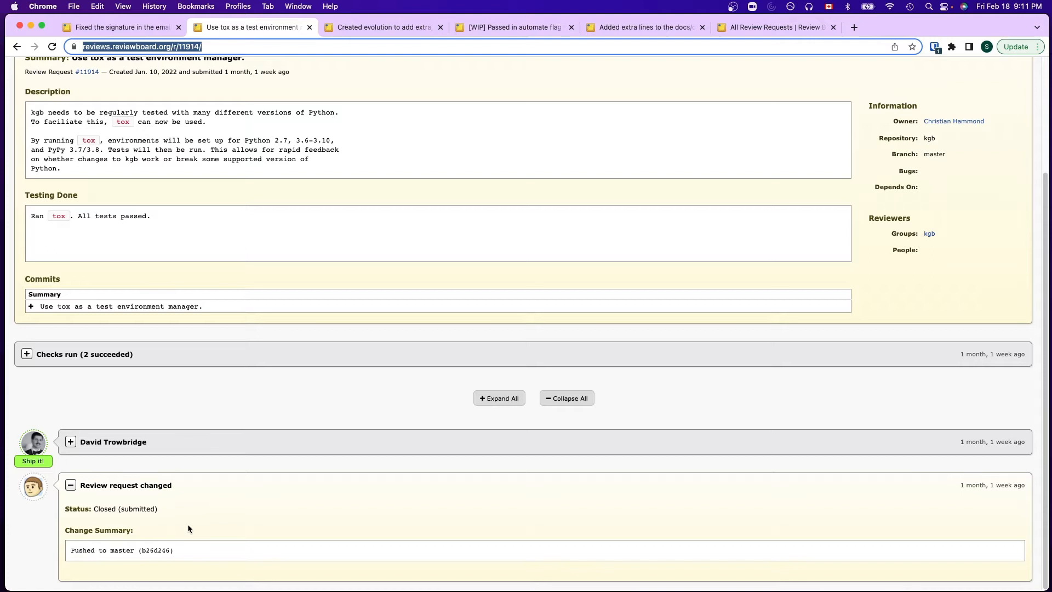
pyautogui.moveTo(180, 517)
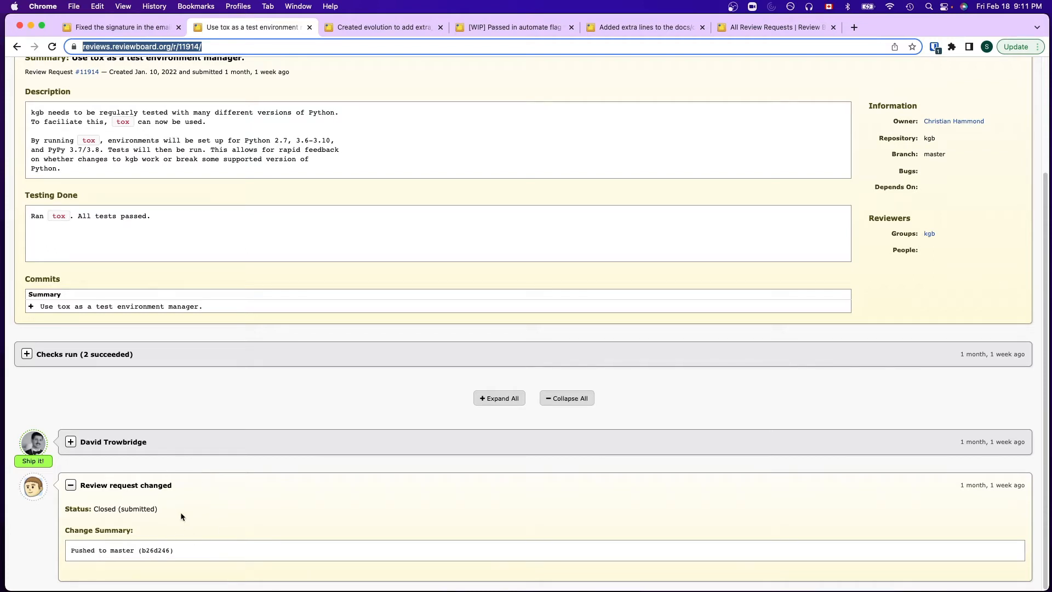
pyautogui.moveTo(32, 491)
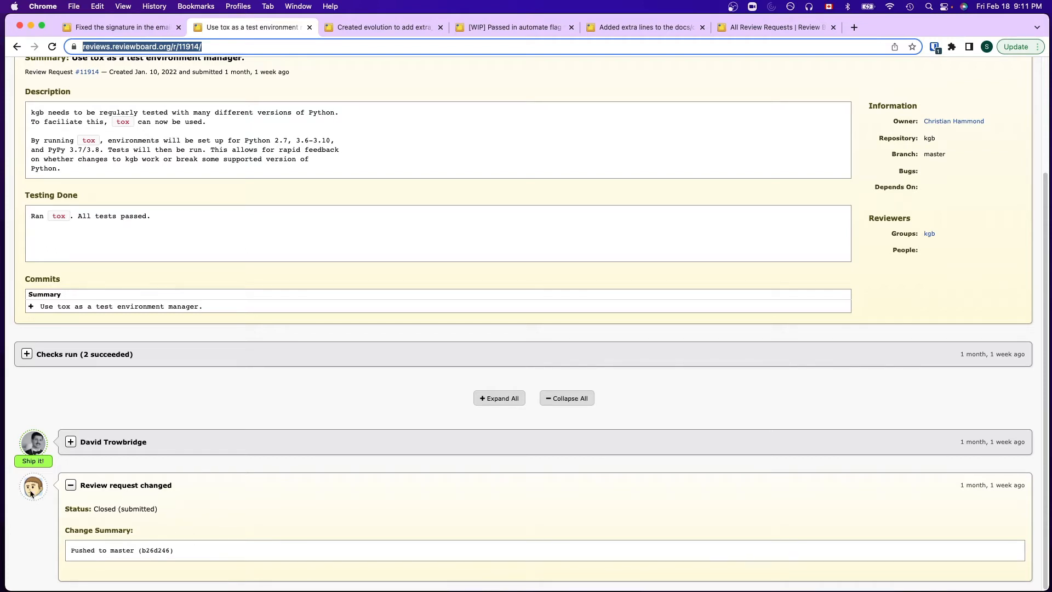
pyautogui.moveTo(5, 485)
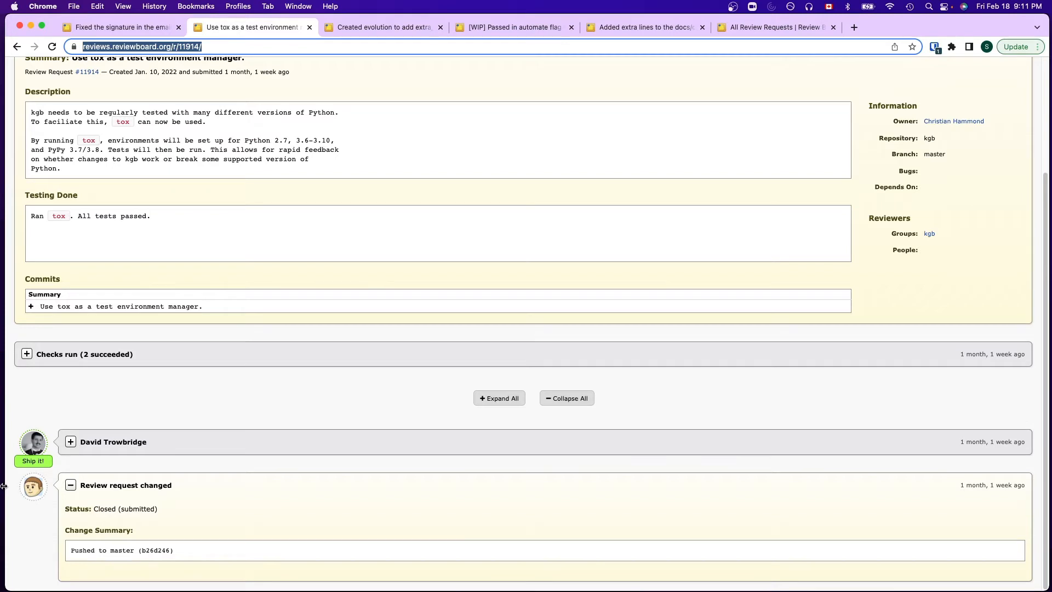
pyautogui.moveTo(8, 490)
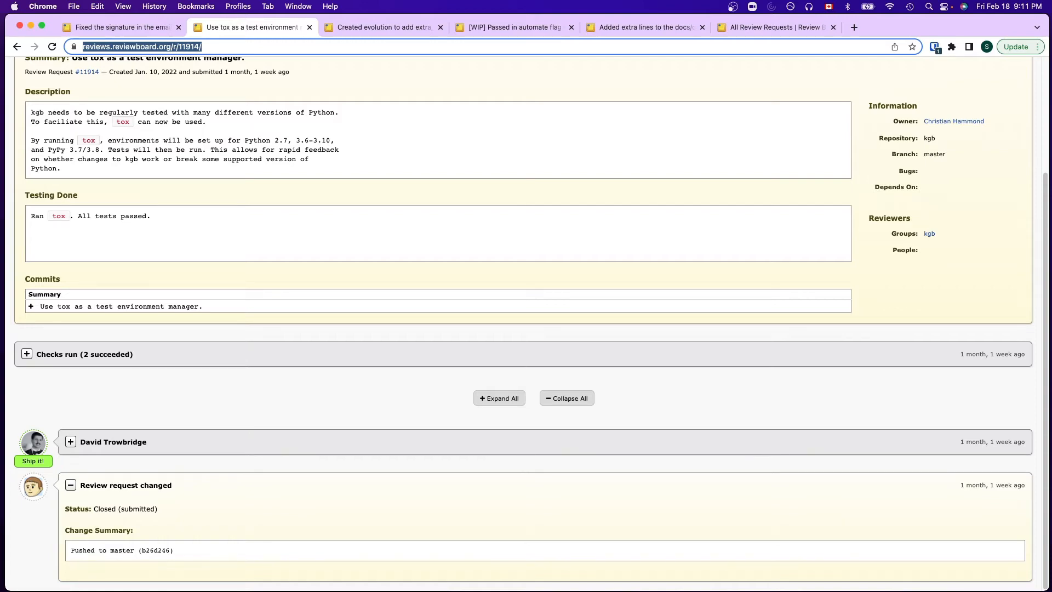
# - View the diff of review request #12038 adding the extra_data field and its evolution file
pyautogui.click(383, 27)
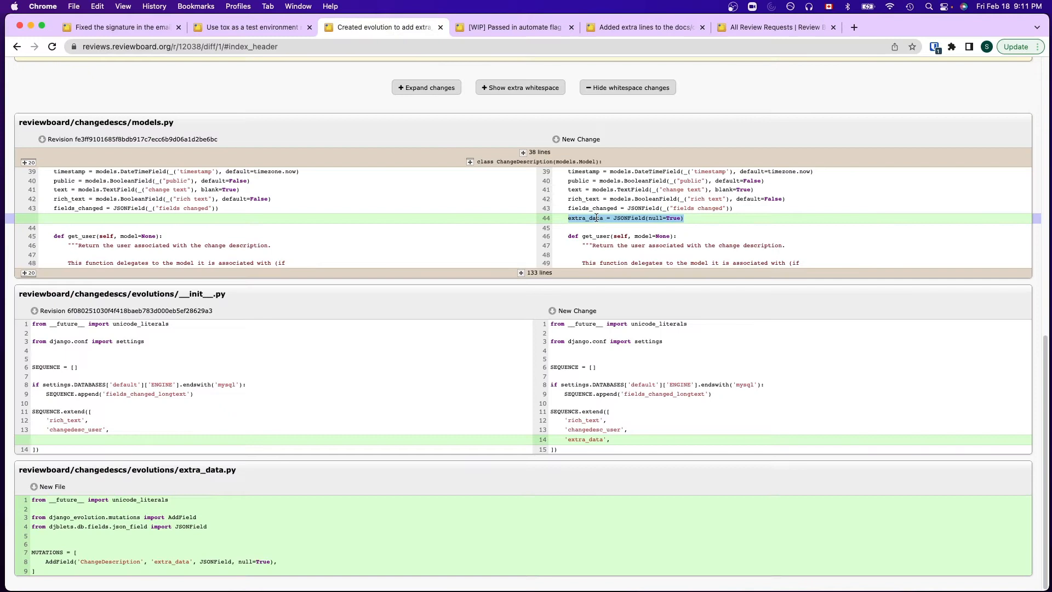
pyautogui.moveTo(590, 231)
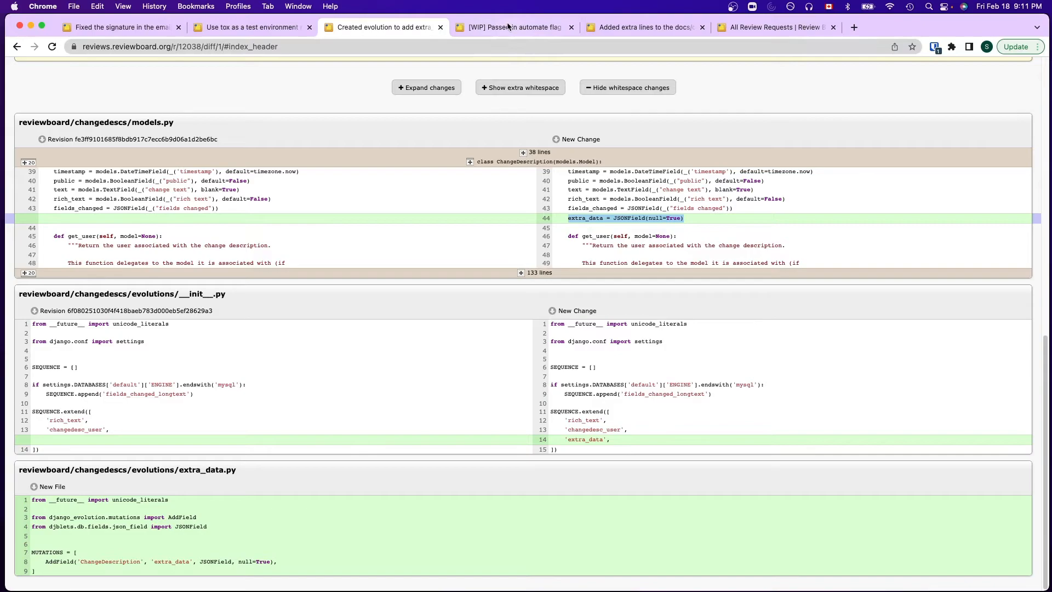
pyautogui.click(513, 26)
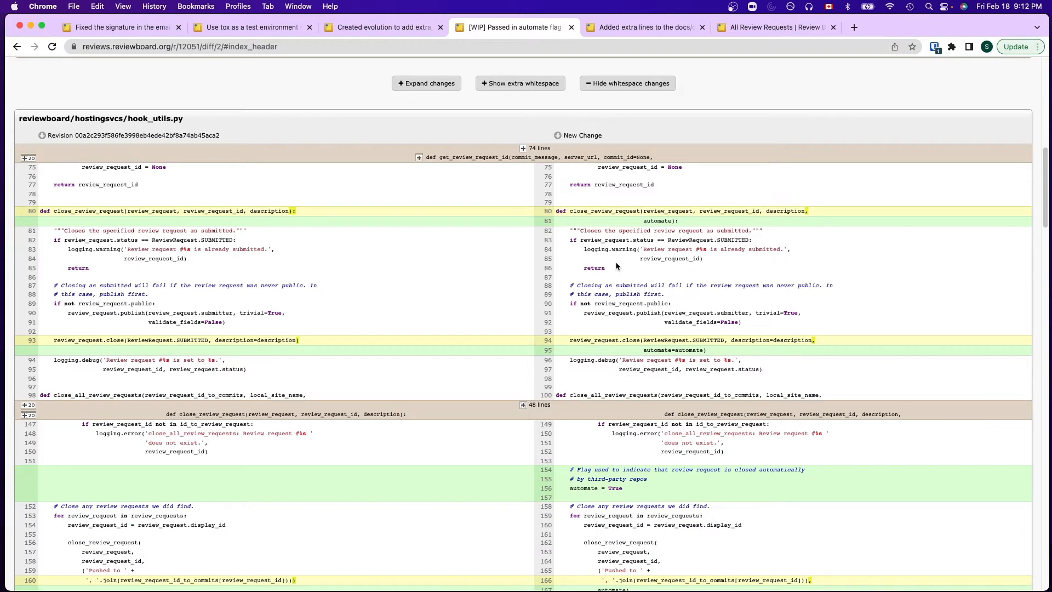
pyautogui.scroll(3)
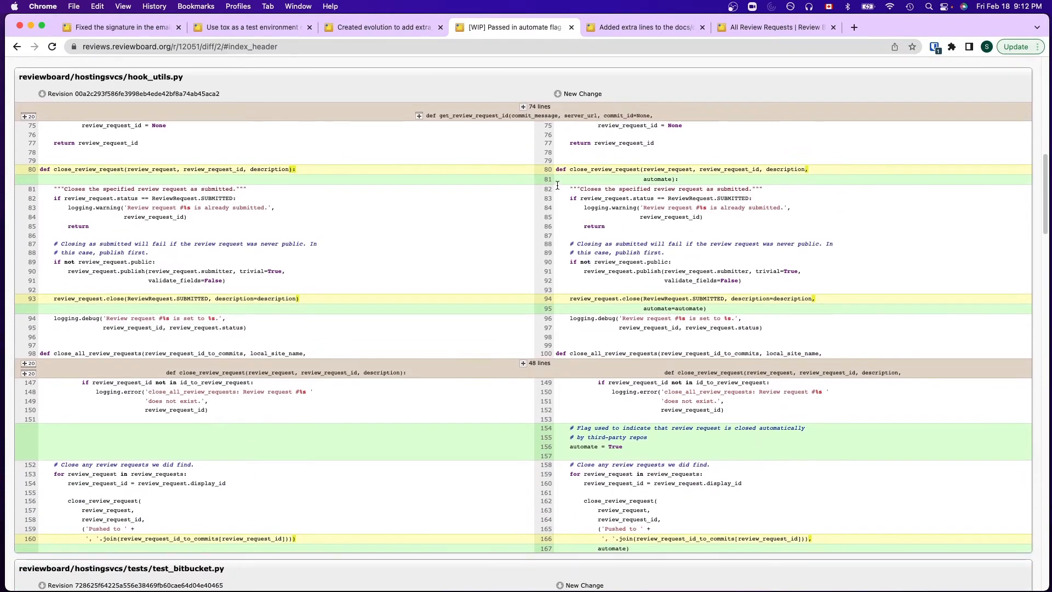
pyautogui.moveTo(575, 443)
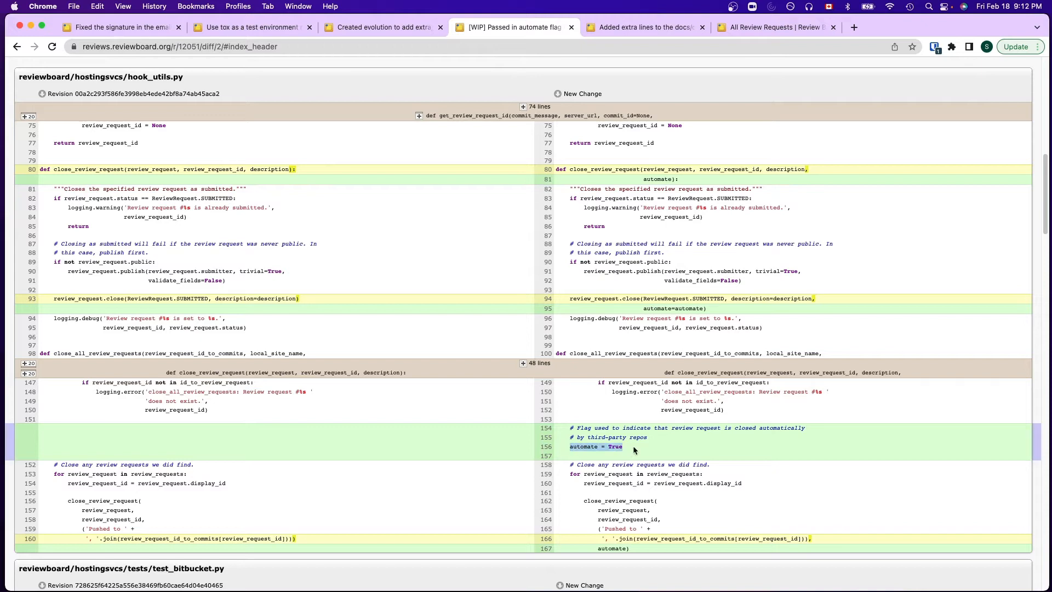
pyautogui.moveTo(572, 350)
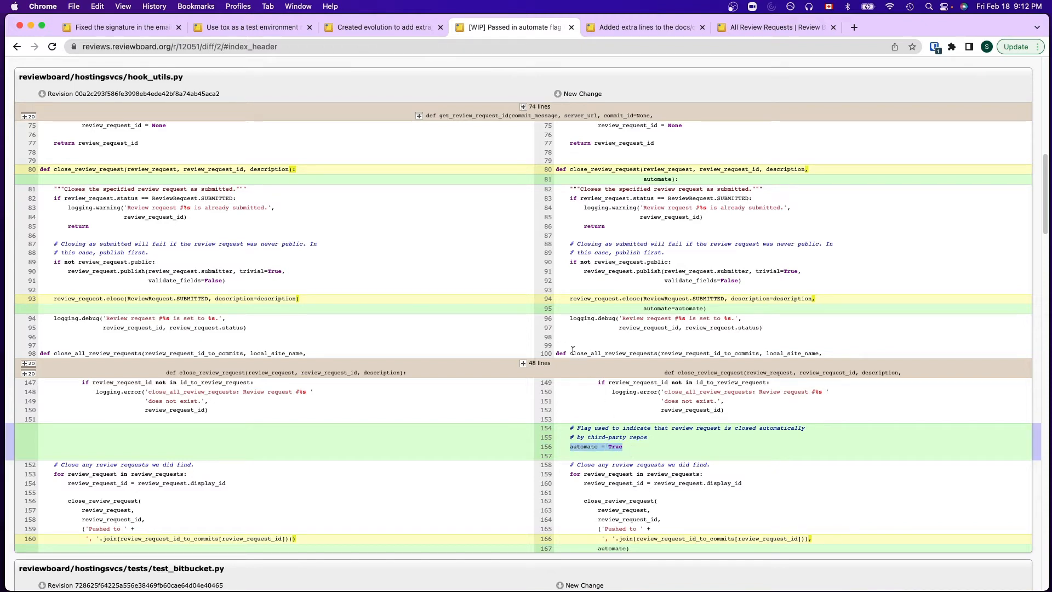
pyautogui.doubleClick(614, 353)
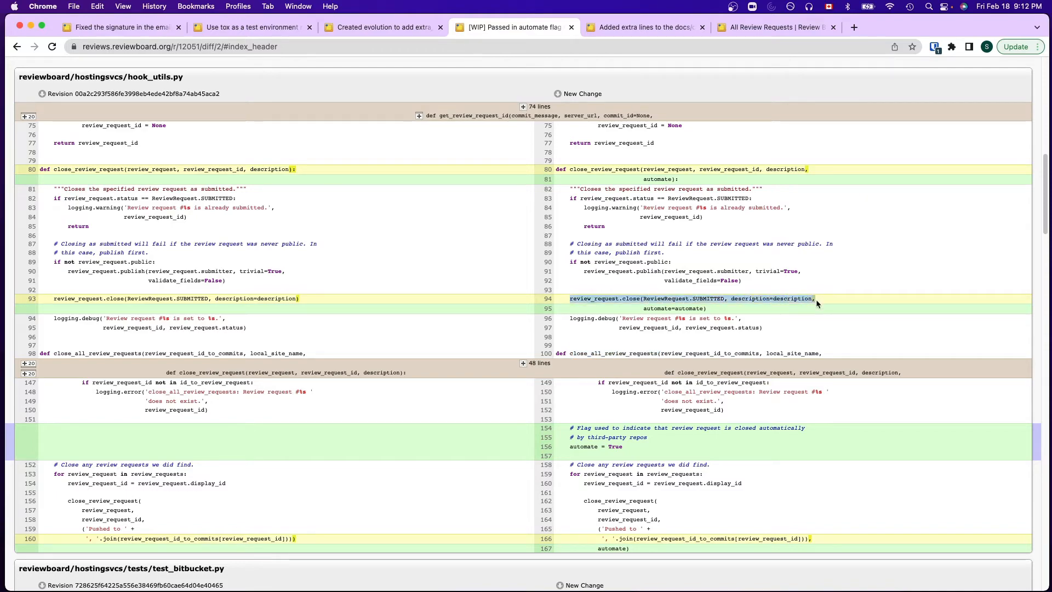
pyautogui.scroll(-3)
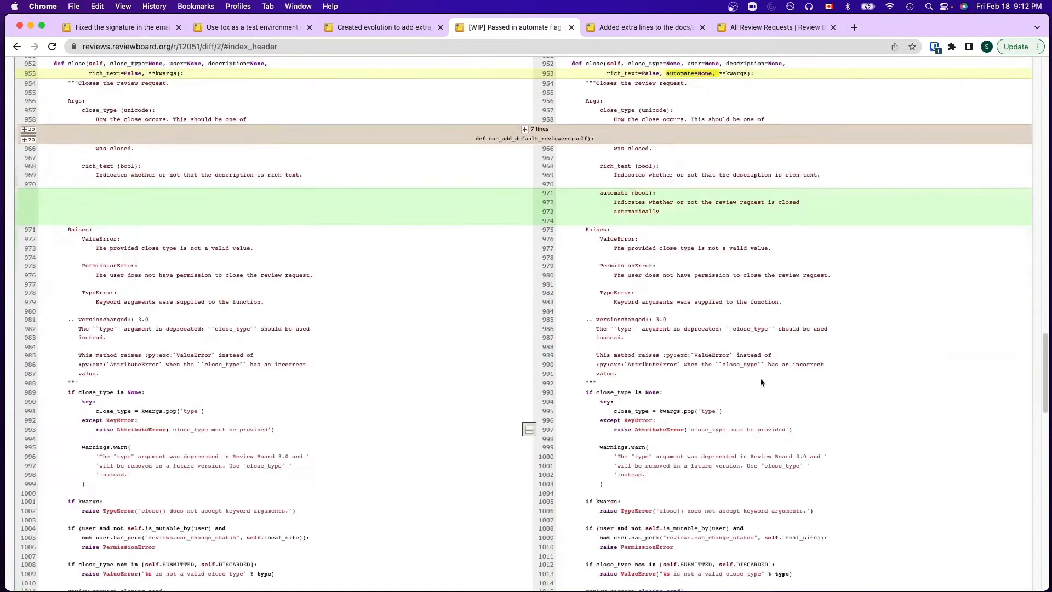
pyautogui.scroll(-3)
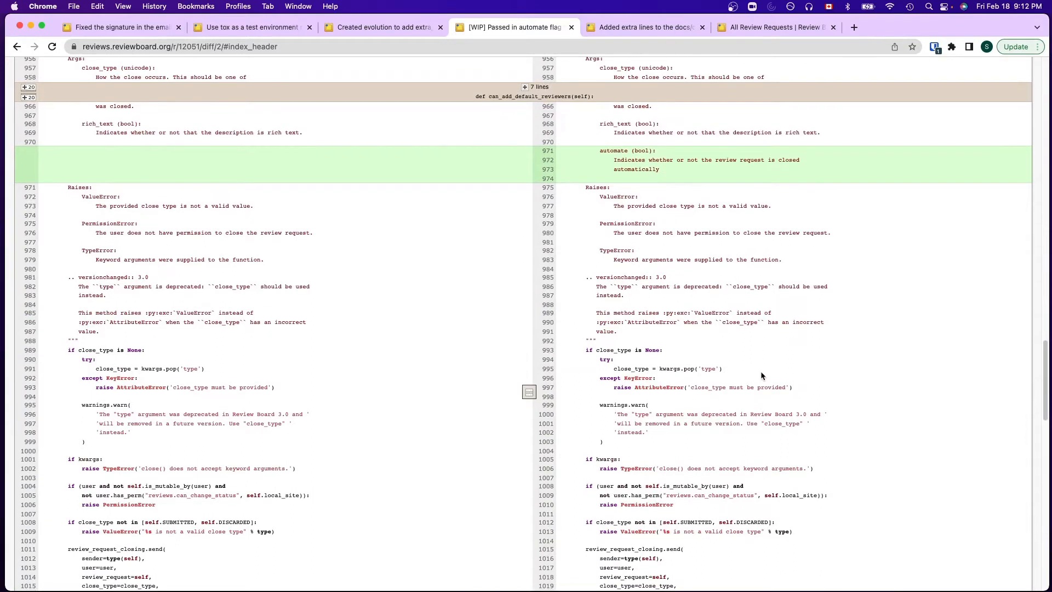
pyautogui.scroll(-3)
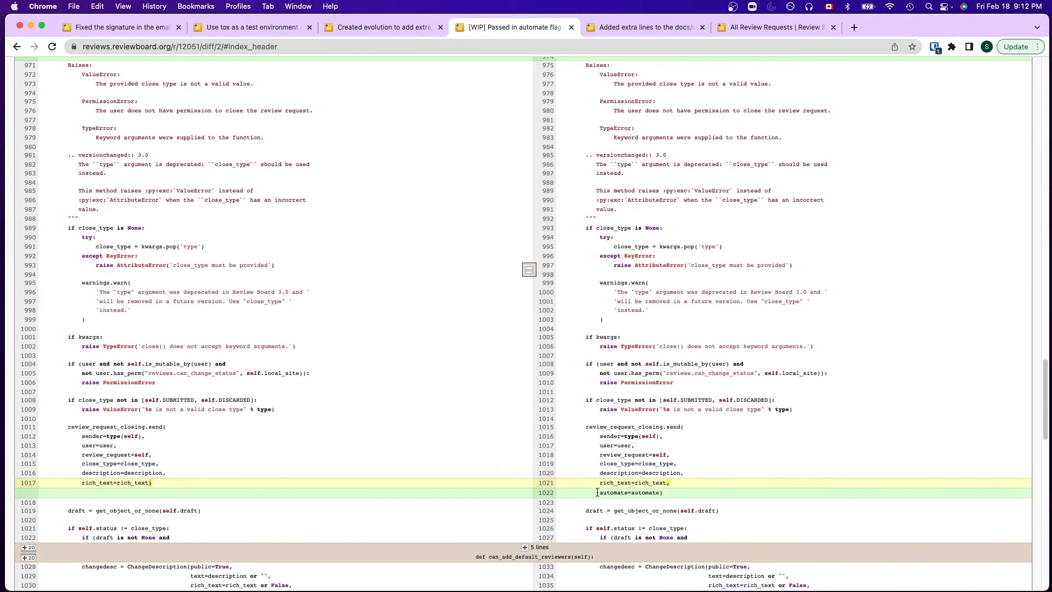
pyautogui.doubleClick(629, 492)
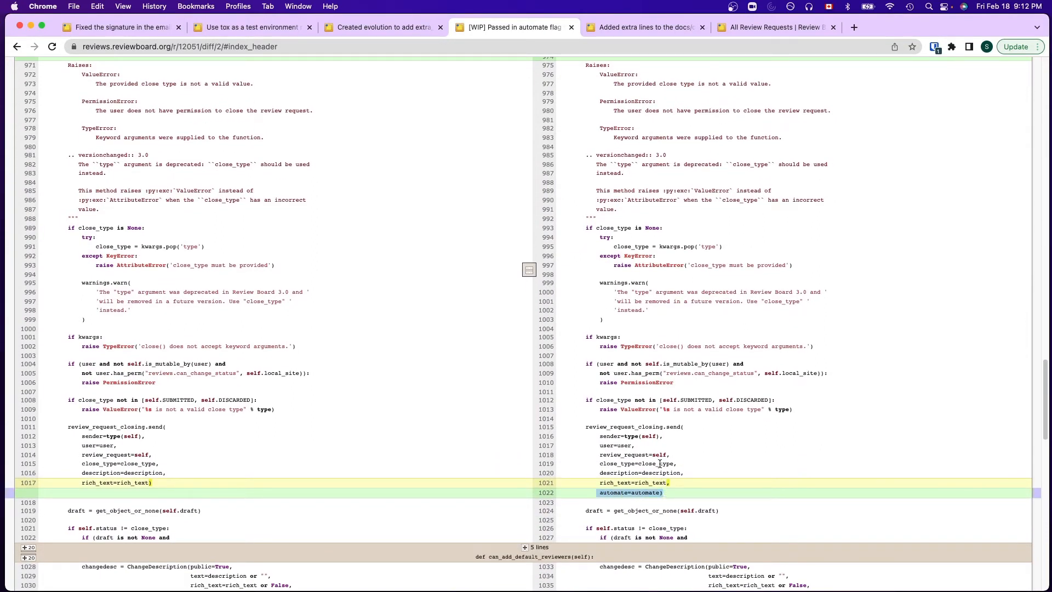
pyautogui.moveTo(593, 513)
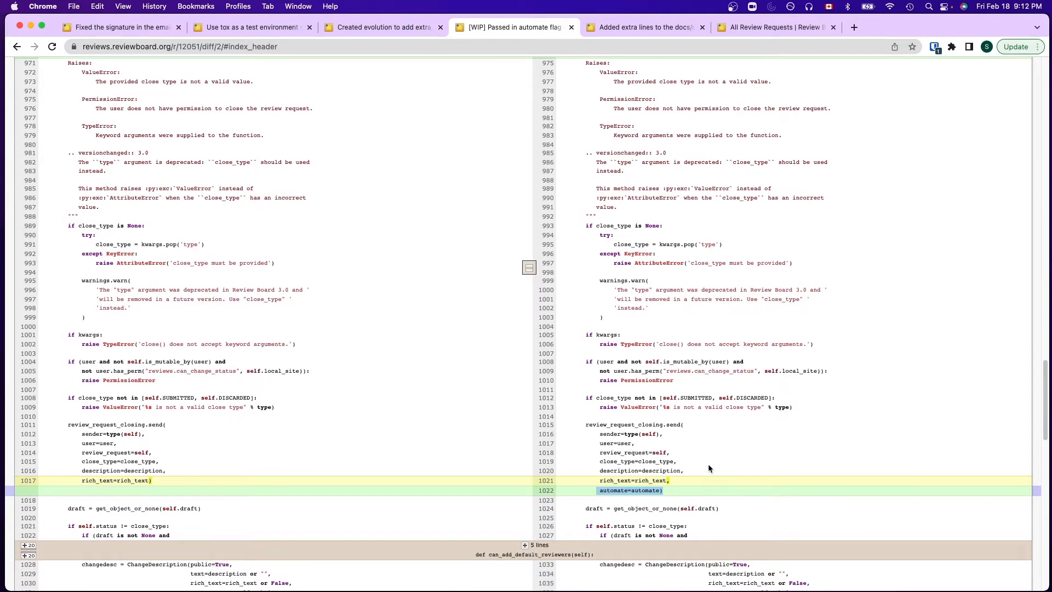
pyautogui.scroll(-3)
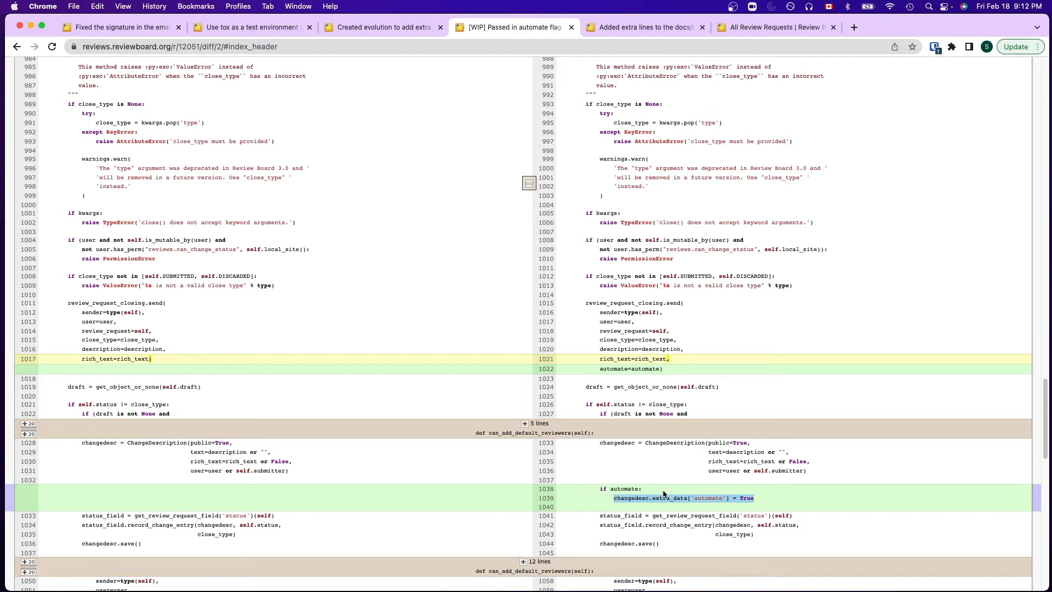
pyautogui.moveTo(669, 492)
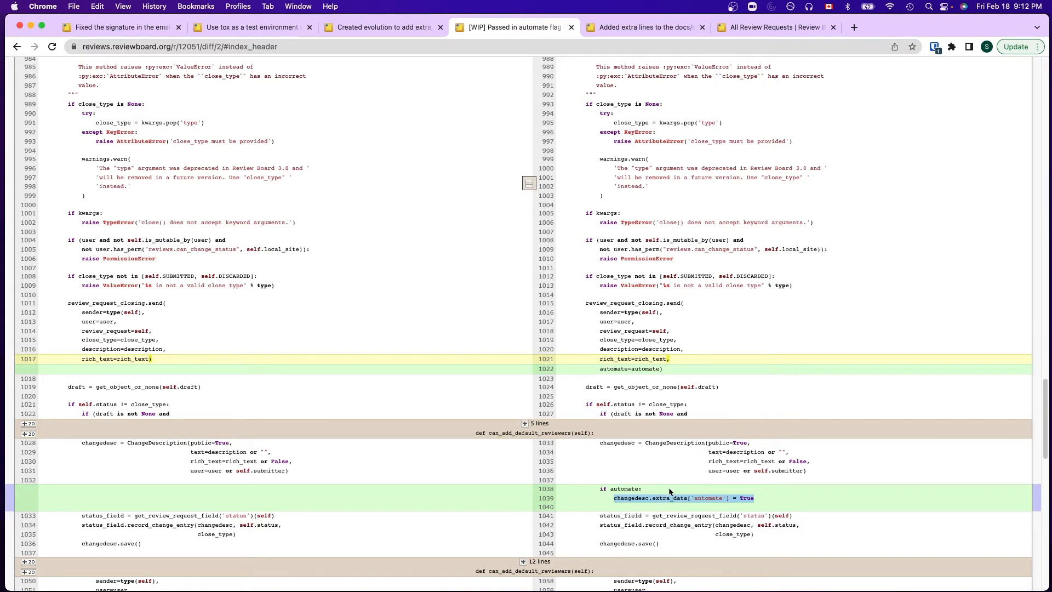
pyautogui.moveTo(656, 437)
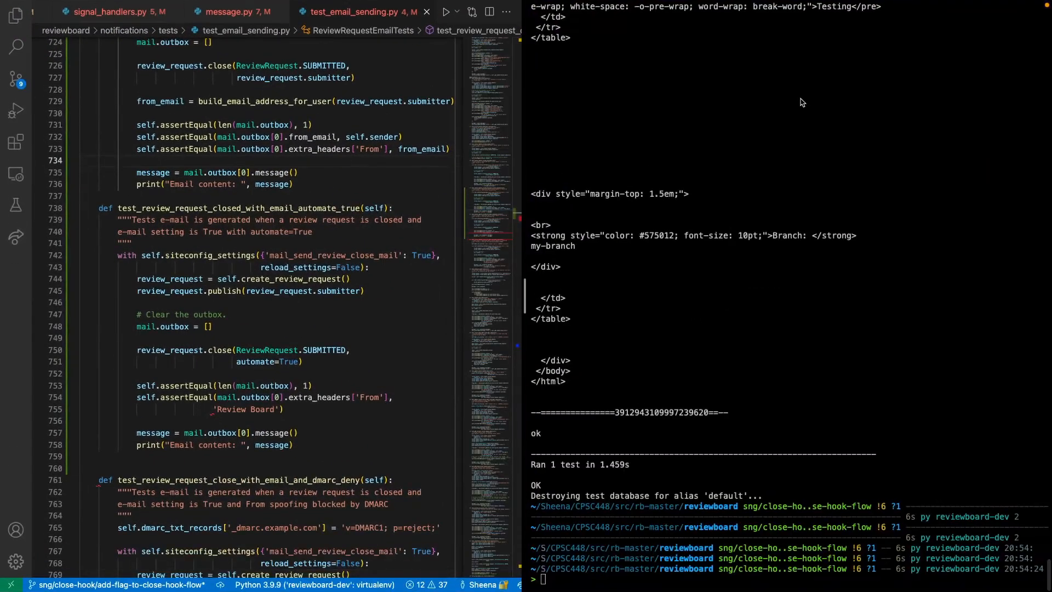
# - Scroll the without-automate test's email output to its submitter From line and closing signature
pyautogui.scroll(3)
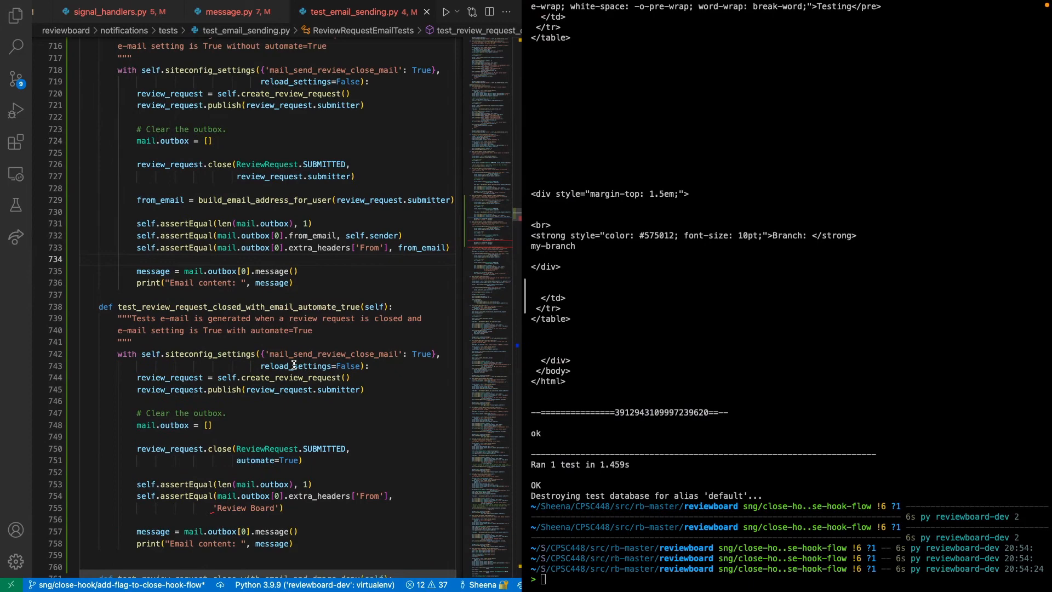
pyautogui.scroll(3)
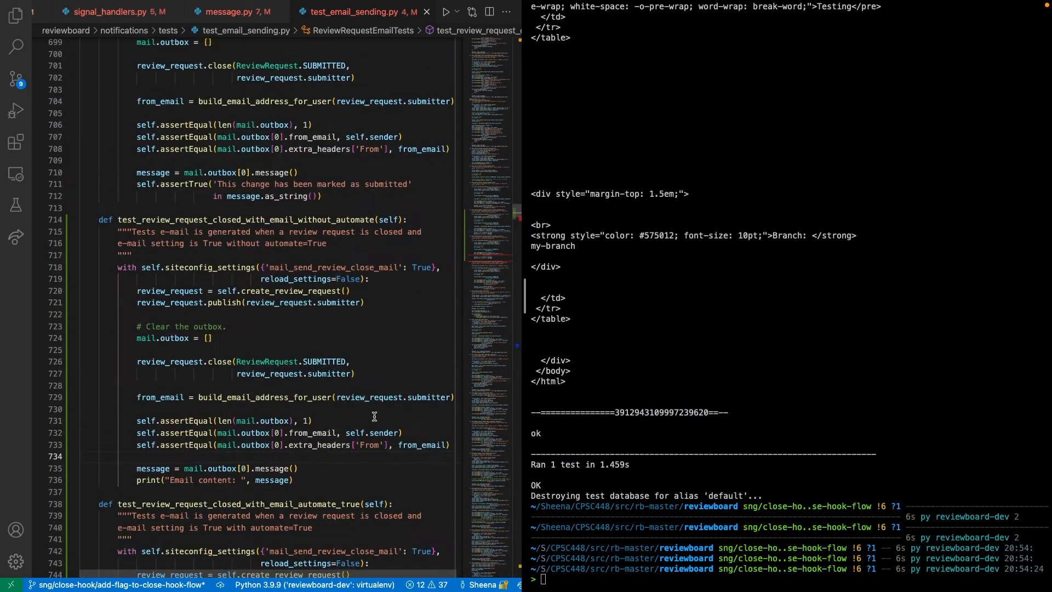
pyautogui.moveTo(130, 313)
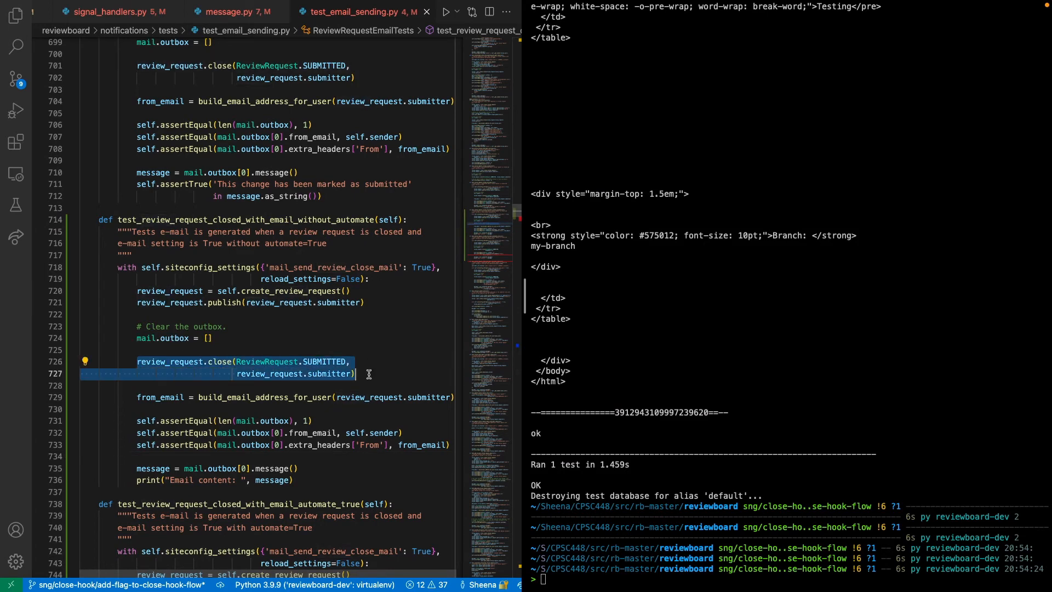
pyautogui.moveTo(733, 483)
pyautogui.write('./tests/runtests.py -s reviewboard.notifications.tests.test_email_sending:ReviewRequestEmailTests.test_review_request_closed_with_email_without_automate')
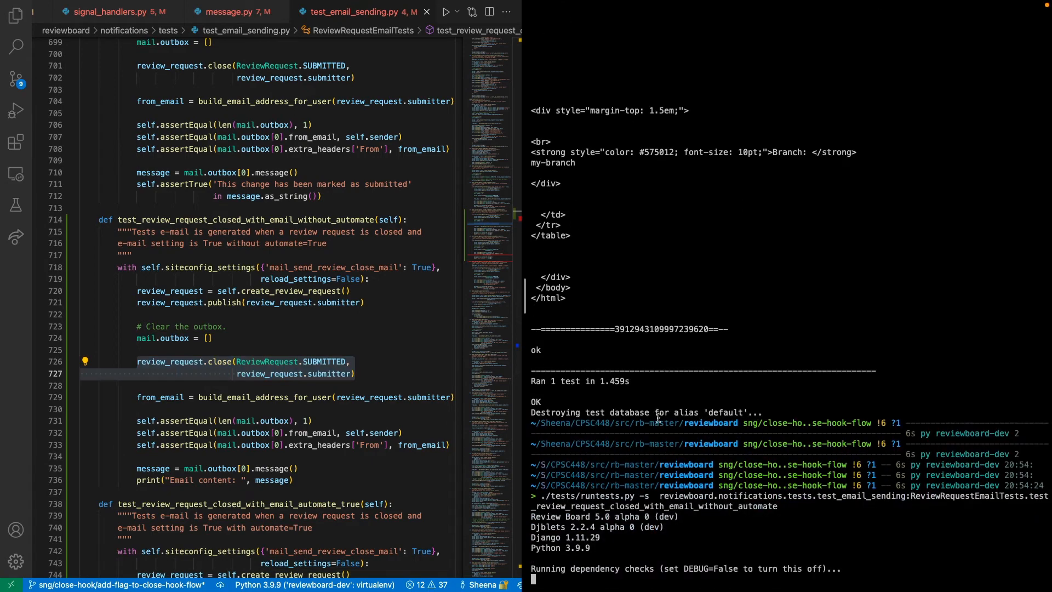
pyautogui.scroll(3)
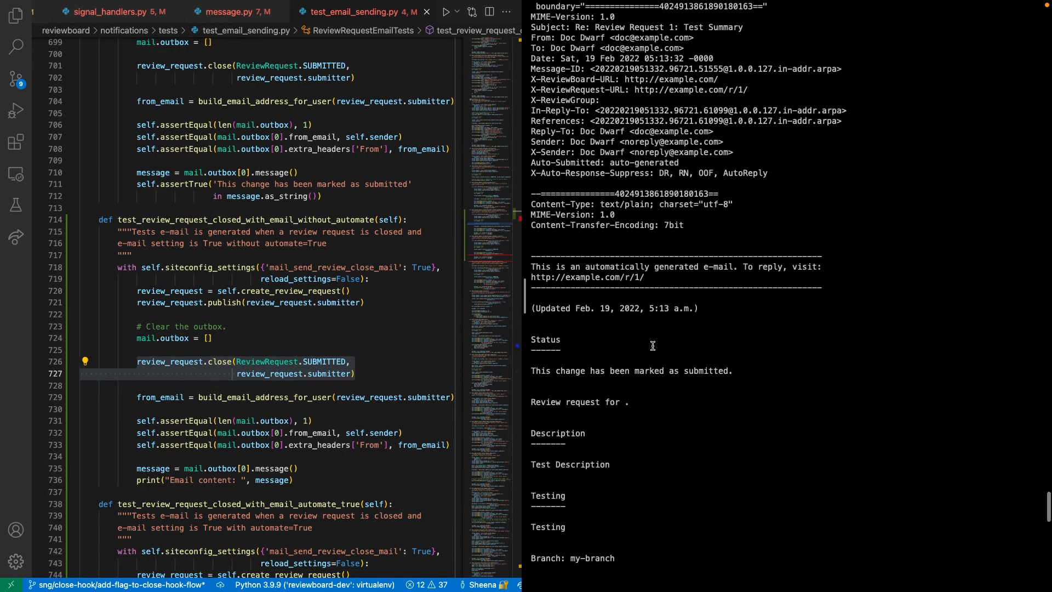
pyautogui.scroll(3)
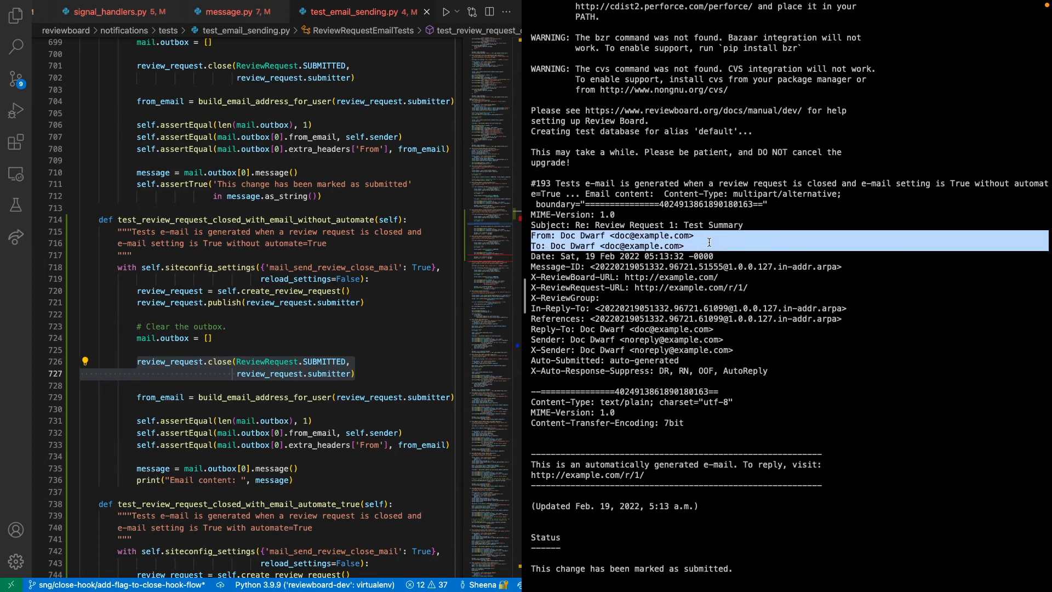
pyautogui.scroll(-3)
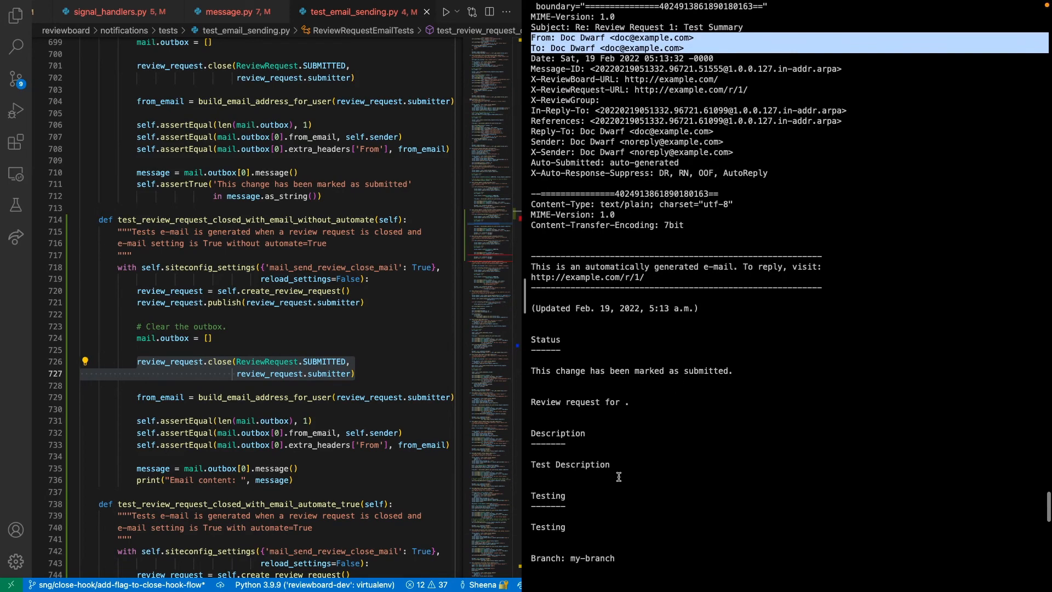
pyautogui.scroll(-3)
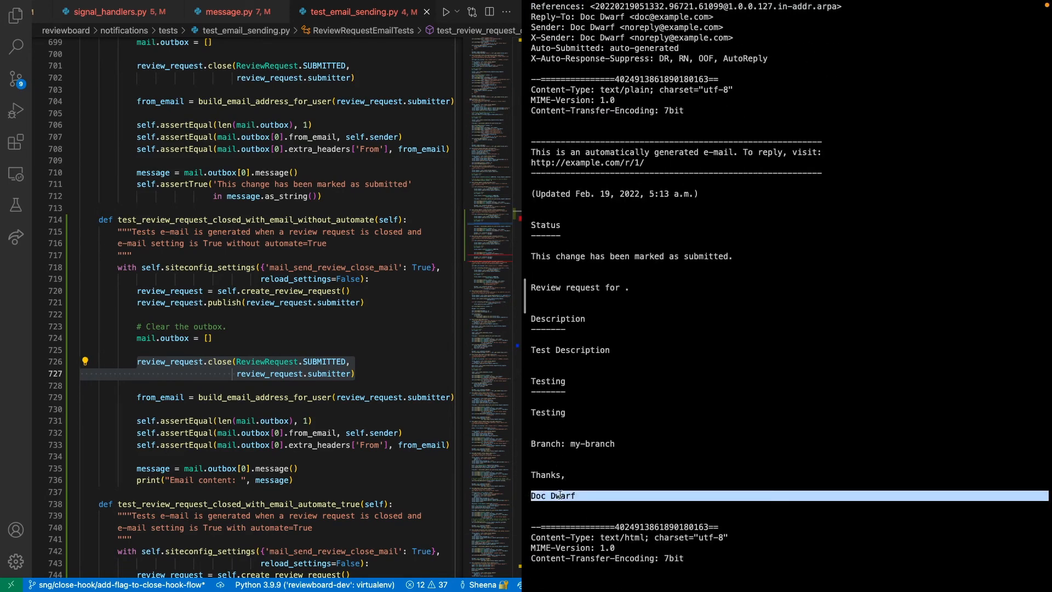
pyautogui.moveTo(569, 496)
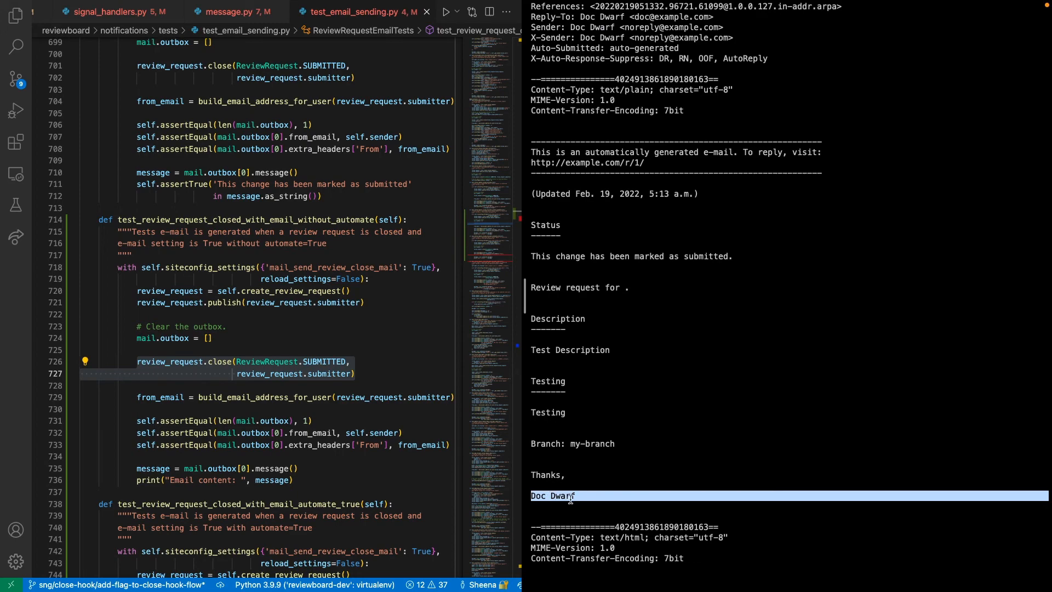
pyautogui.scroll(-3)
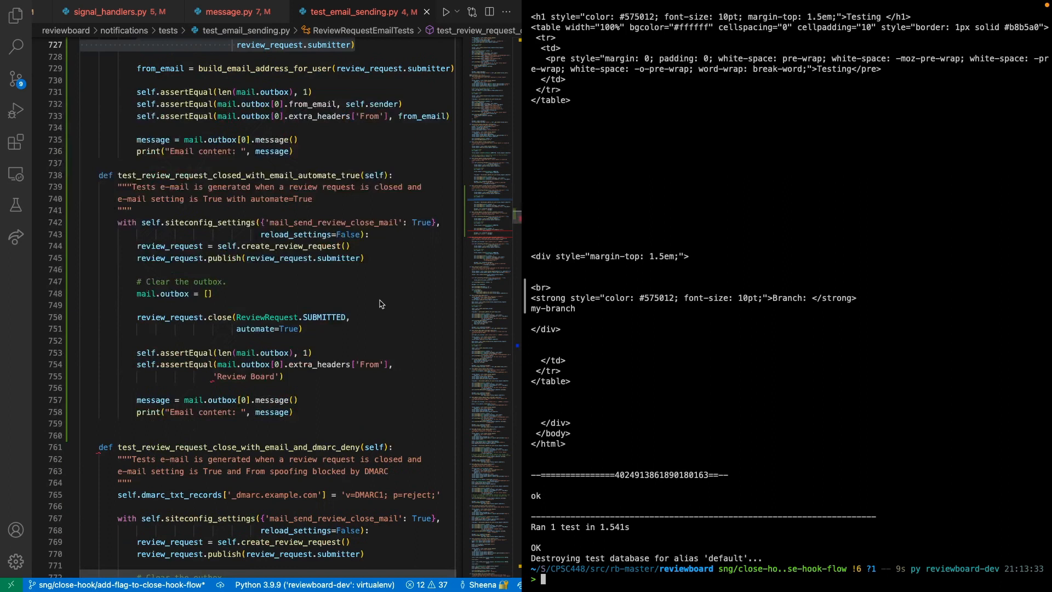
pyautogui.moveTo(302, 328)
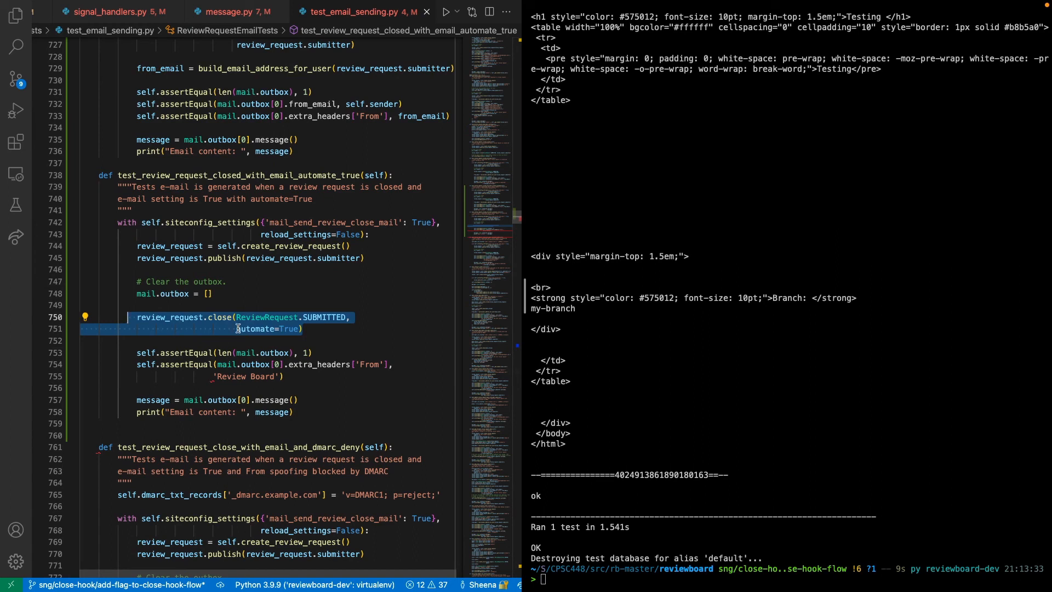
# - In the automate=True test's email, highlight the Review Board noreply sender and the empty signature spot
pyautogui.click(304, 328)
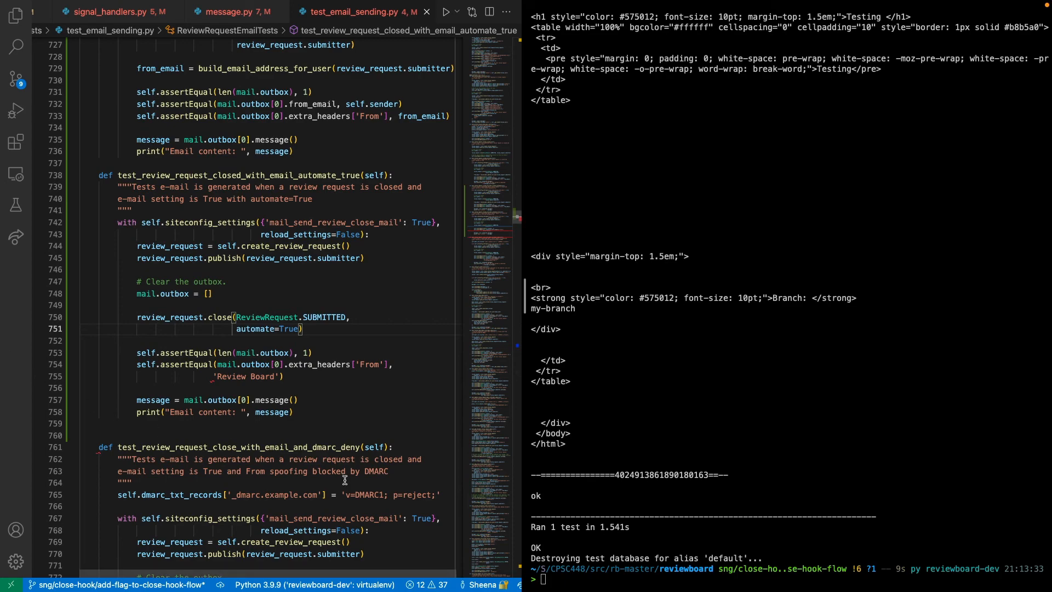
pyautogui.scroll(3)
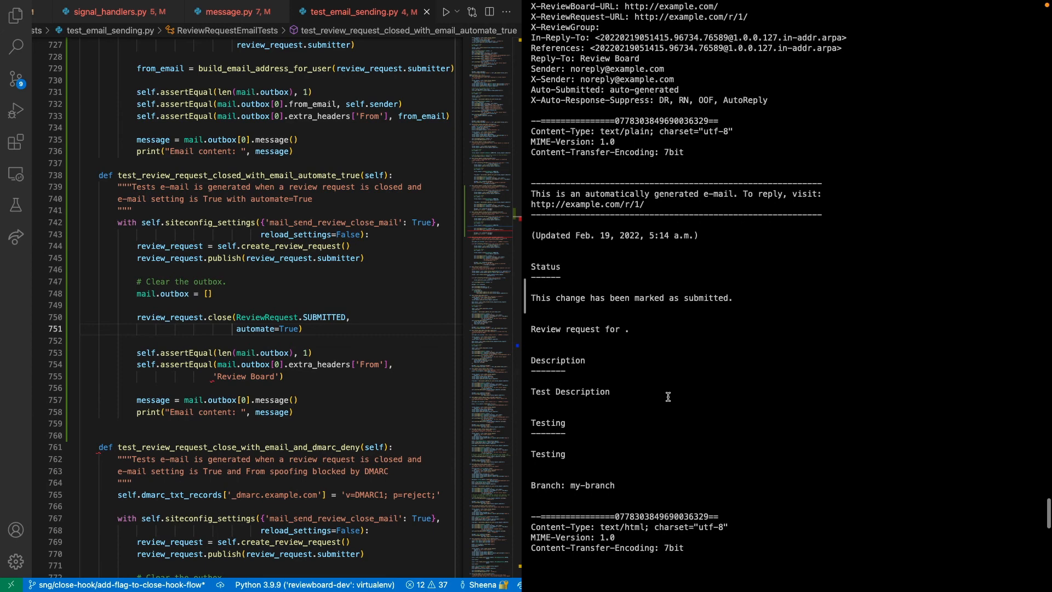
pyautogui.scroll(3)
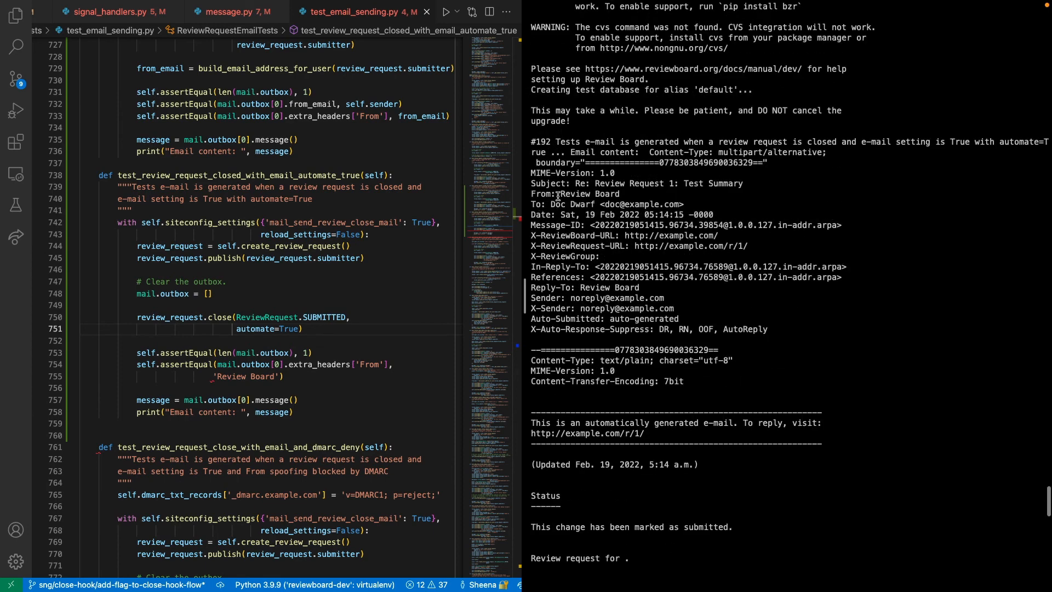
pyautogui.doubleClick(587, 194)
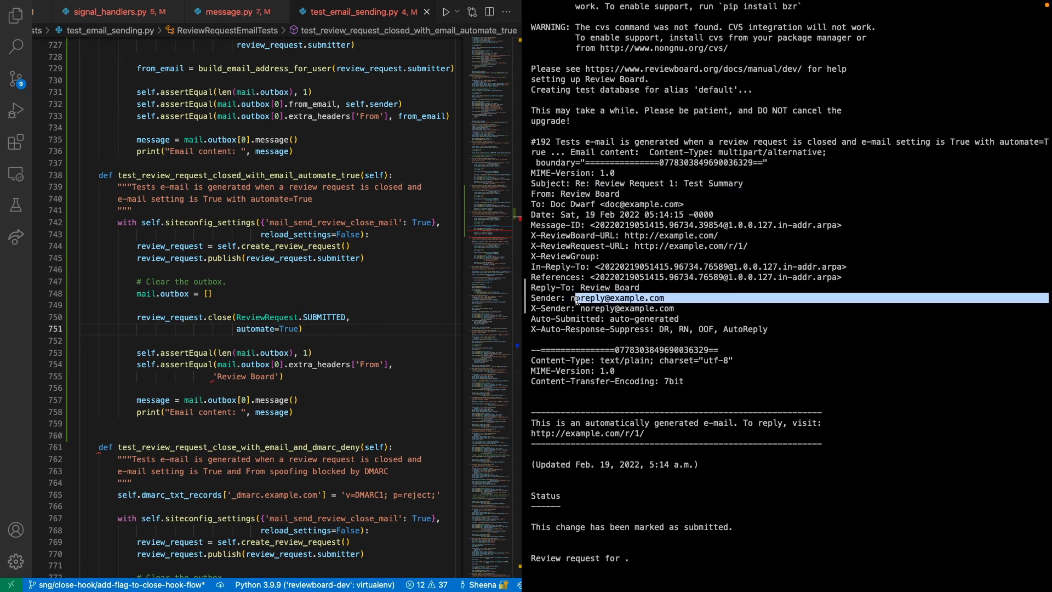
pyautogui.scroll(-3)
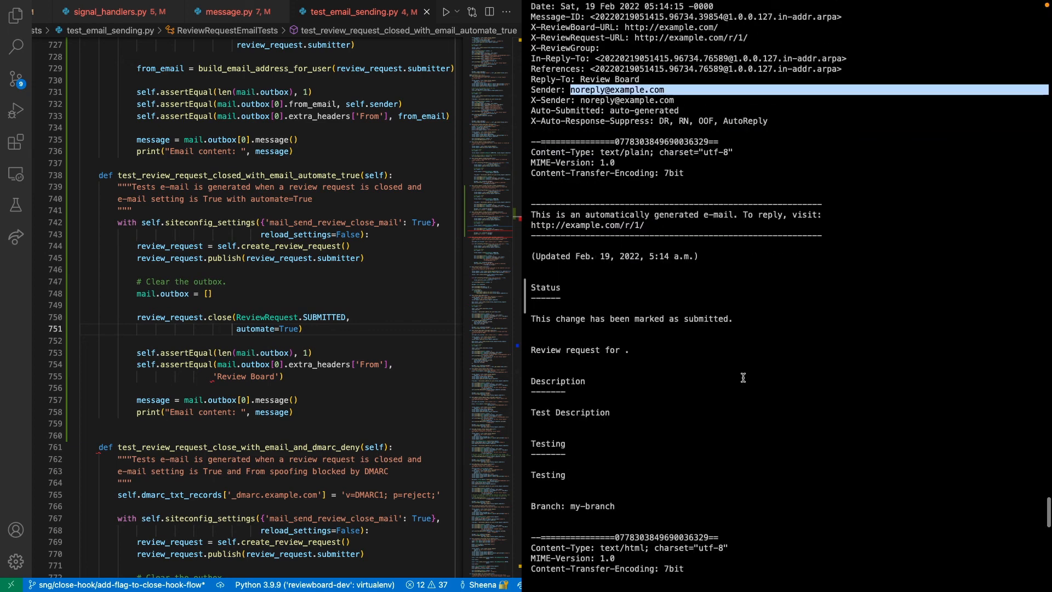
pyautogui.scroll(-3)
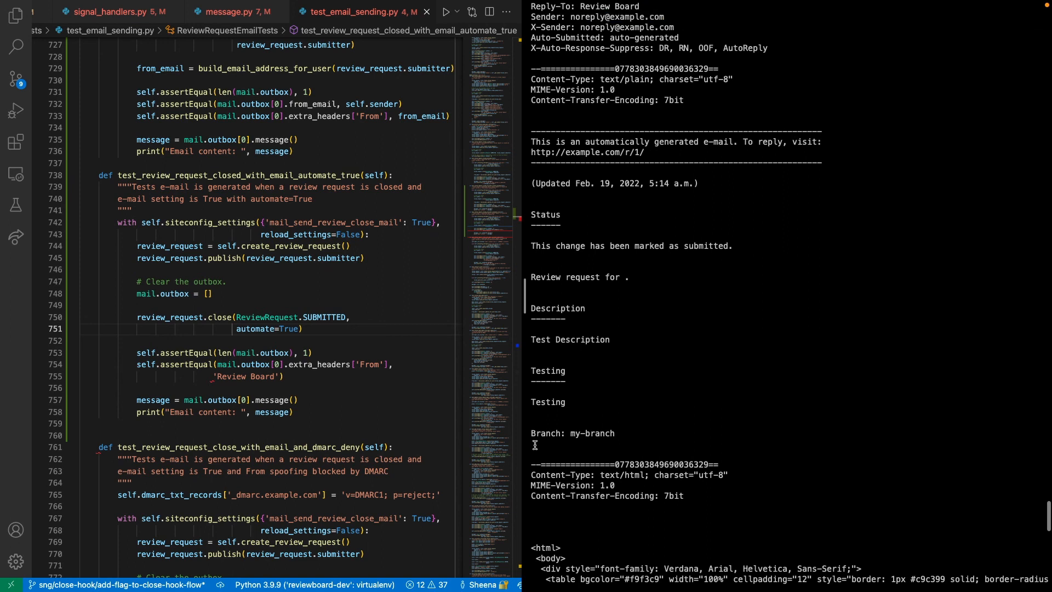
pyautogui.click(626, 449)
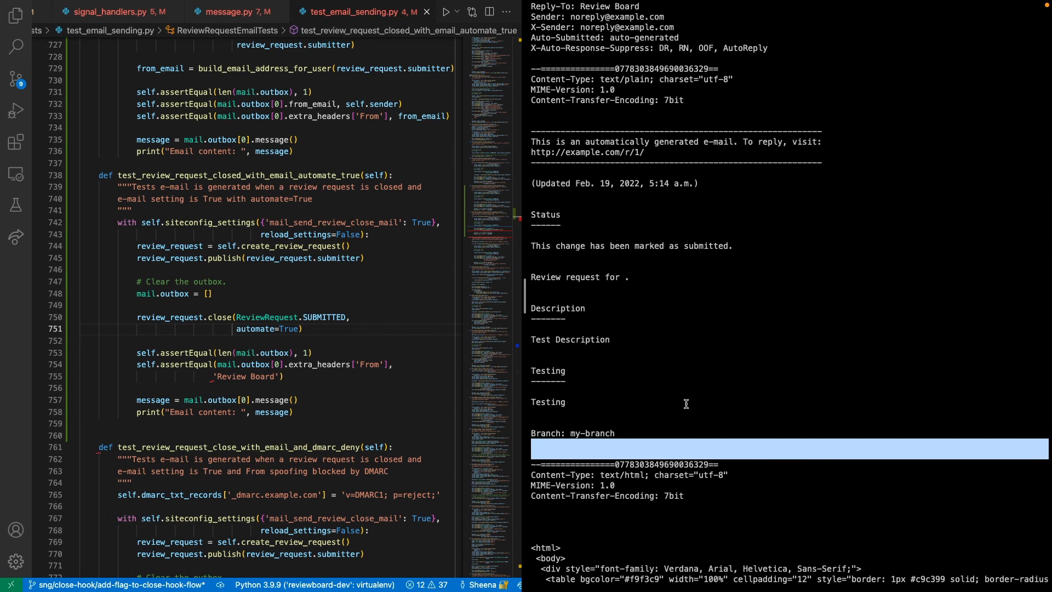
pyautogui.moveTo(689, 384)
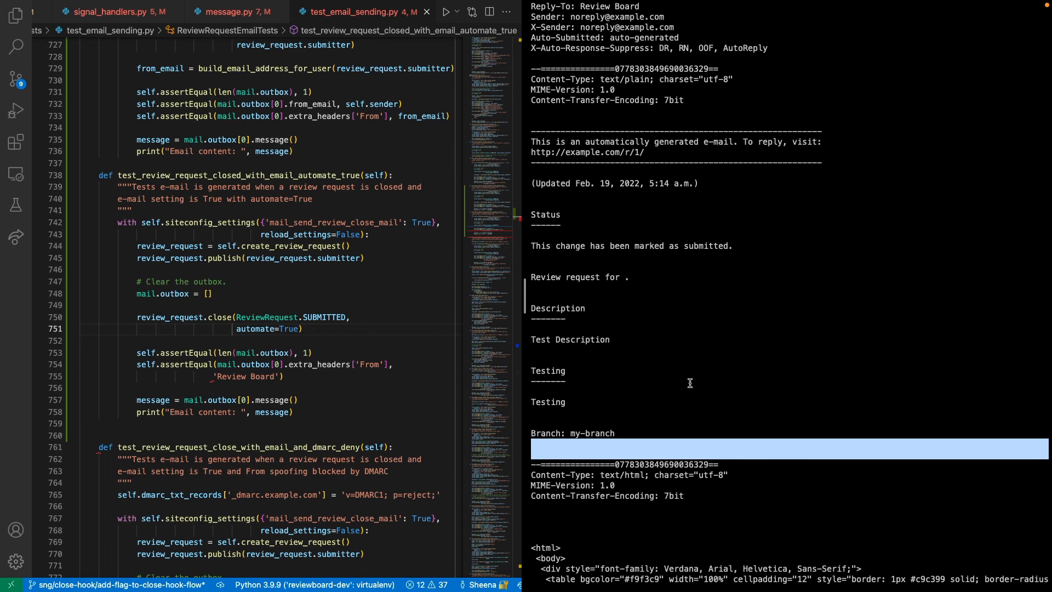
pyautogui.moveTo(746, 373)
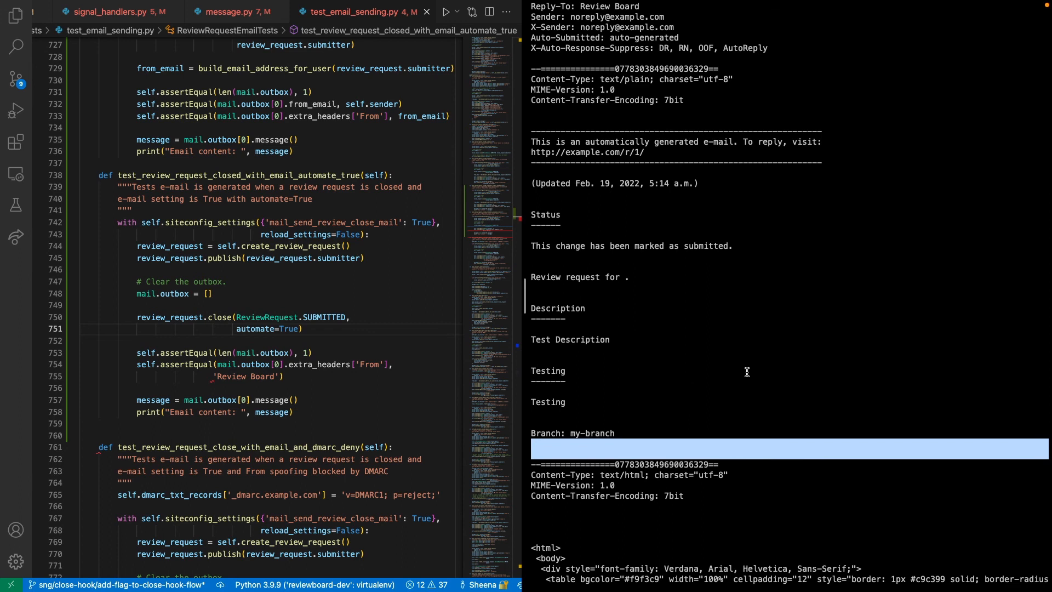